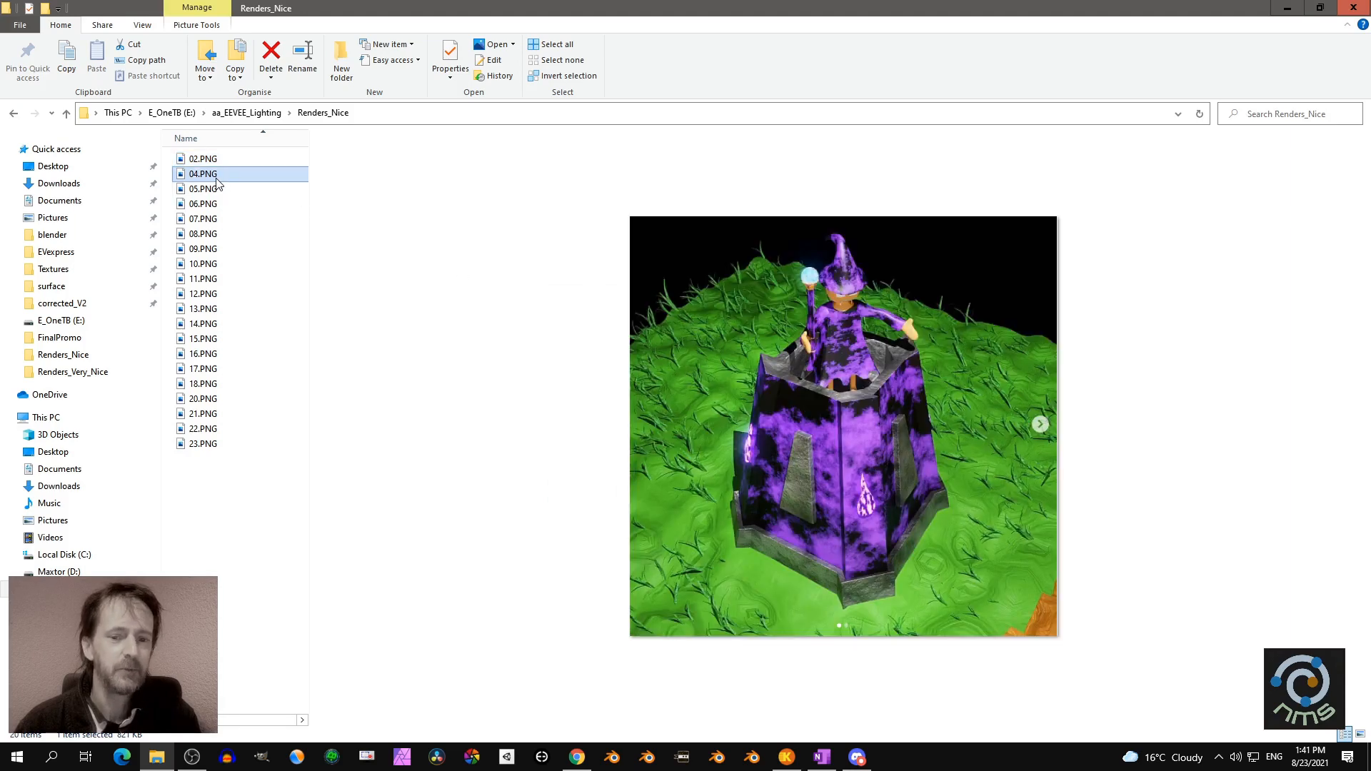
{"action": "mouse_move", "coordinate": [324, 283]}
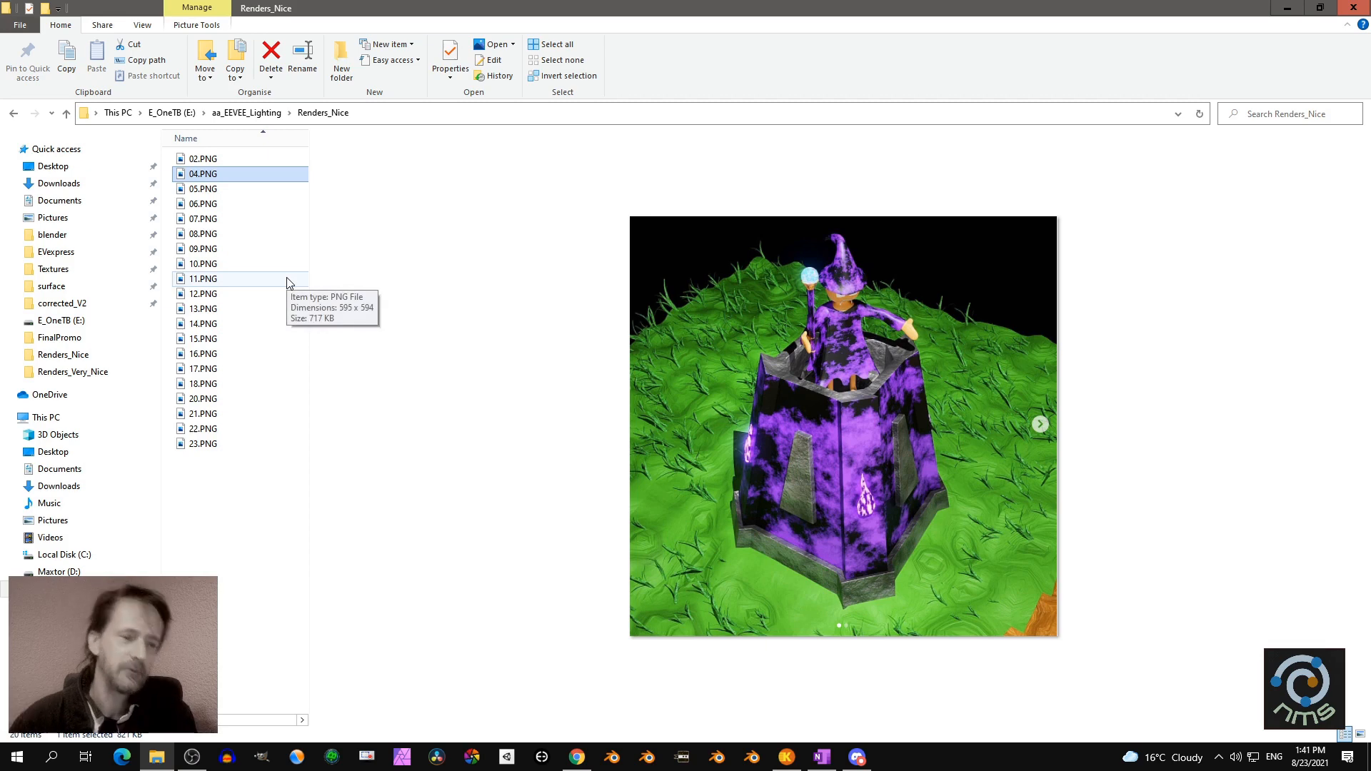
Preview renders 06, 07, 12 and 14 (sunset rocks, golden weapons, living room, Little Wizard)
{"action": "left_click", "coordinate": [203, 204]}
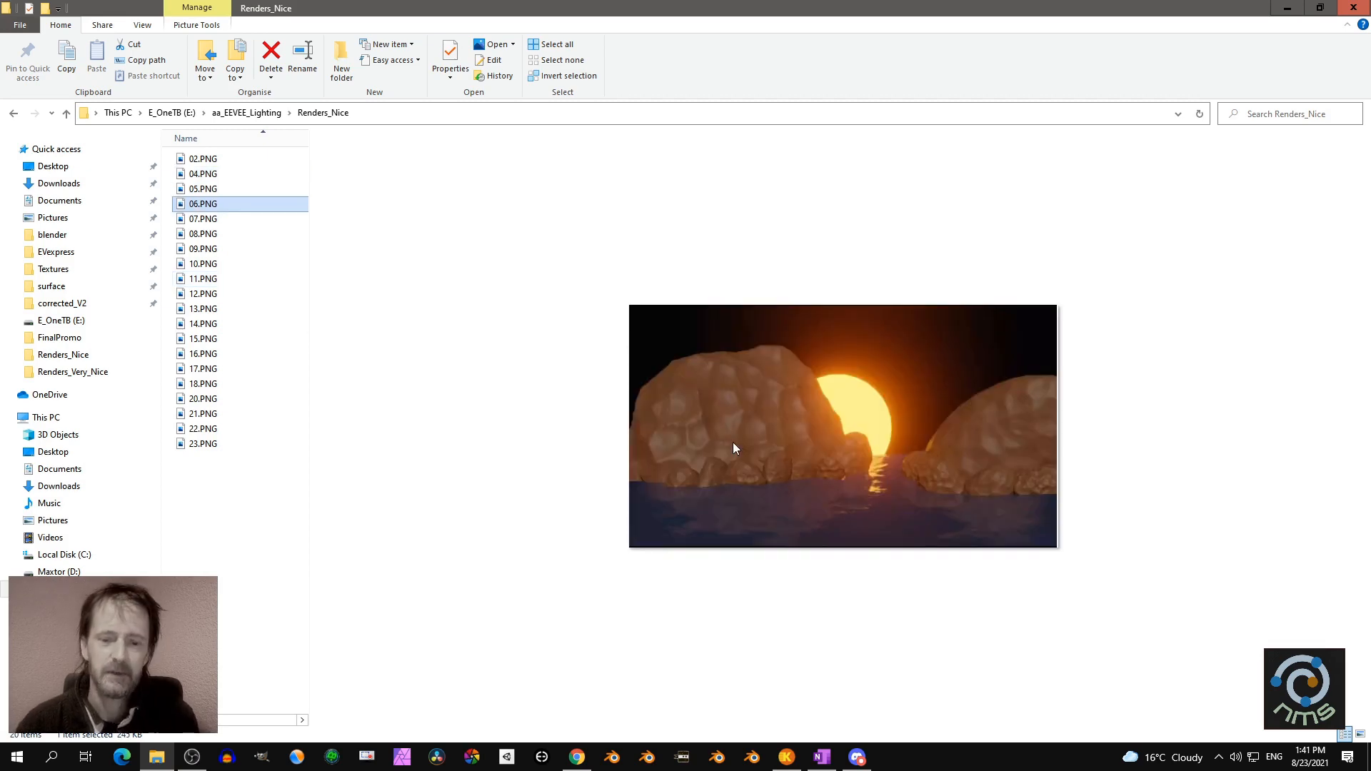
{"action": "left_click", "coordinate": [203, 218]}
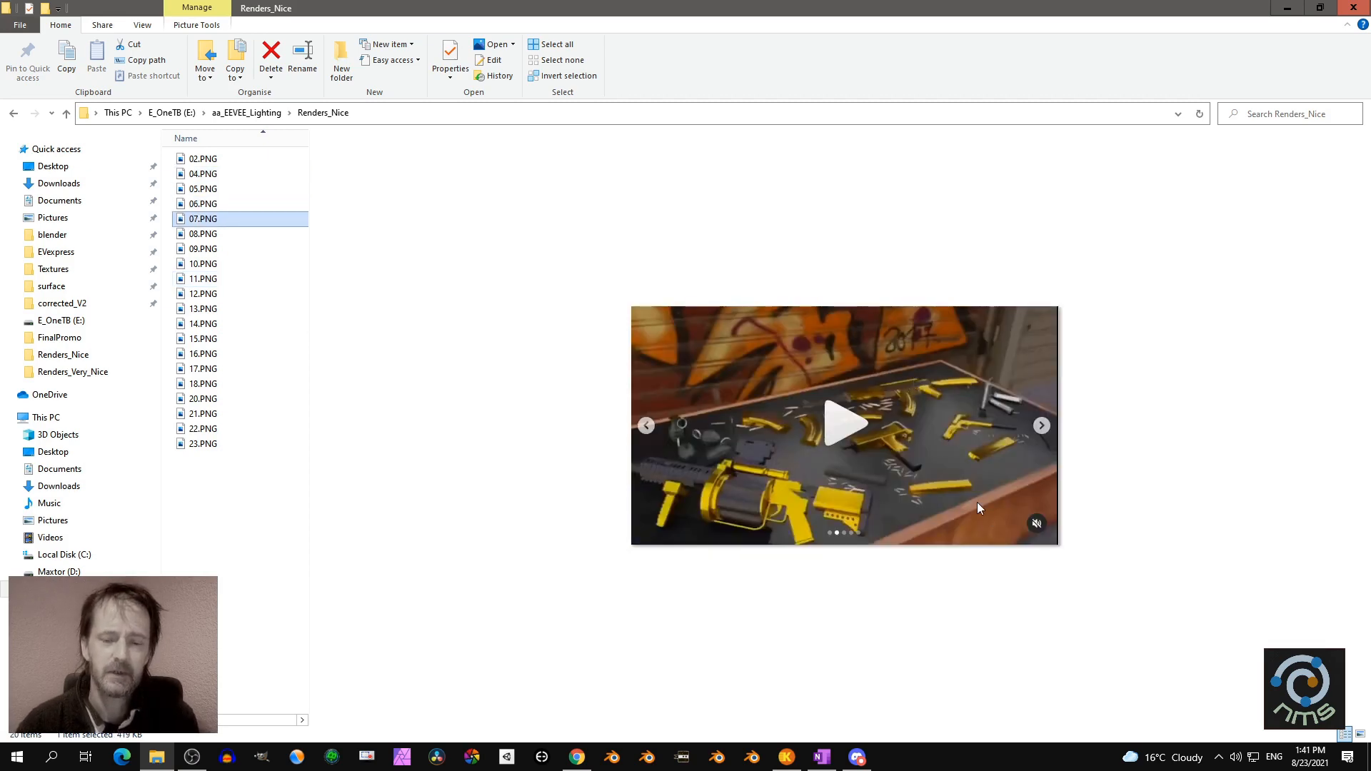
{"action": "left_click", "coordinate": [203, 278]}
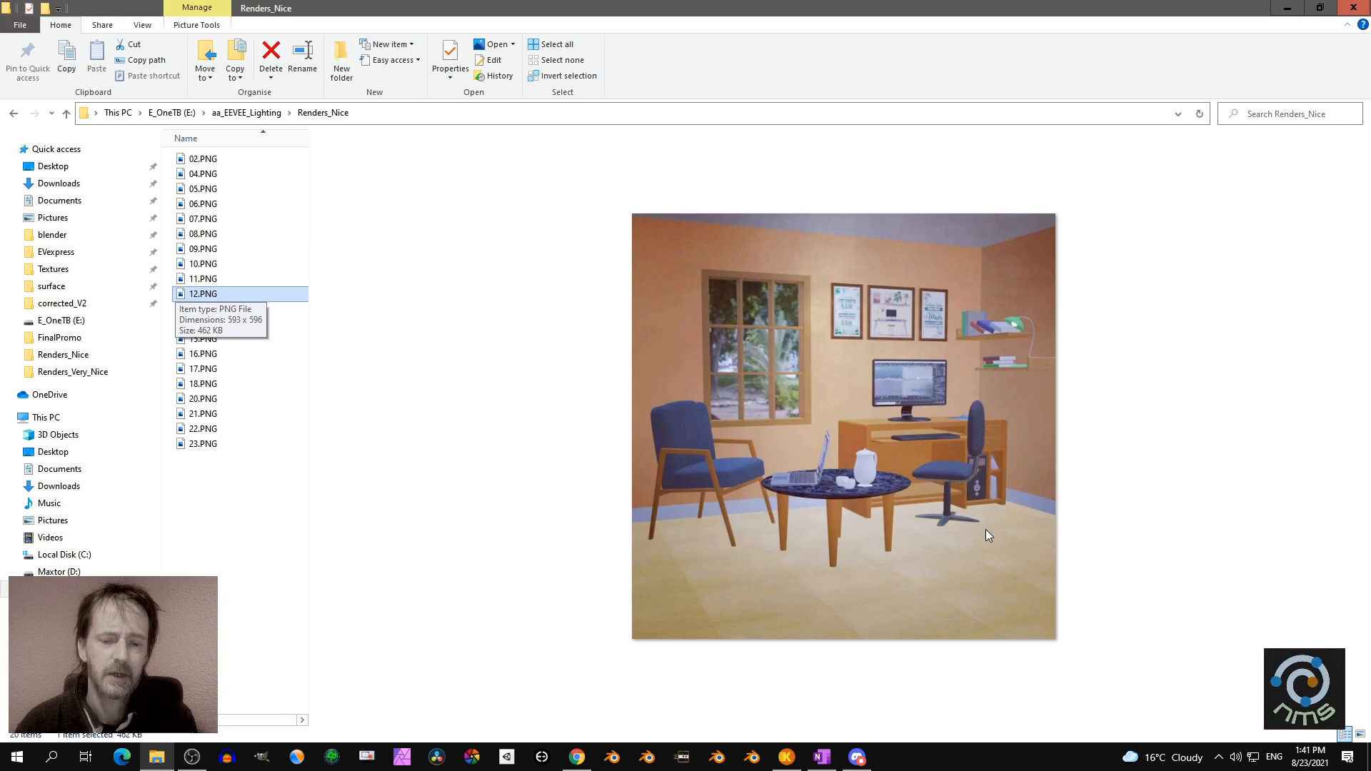
{"action": "left_click", "coordinate": [203, 309]}
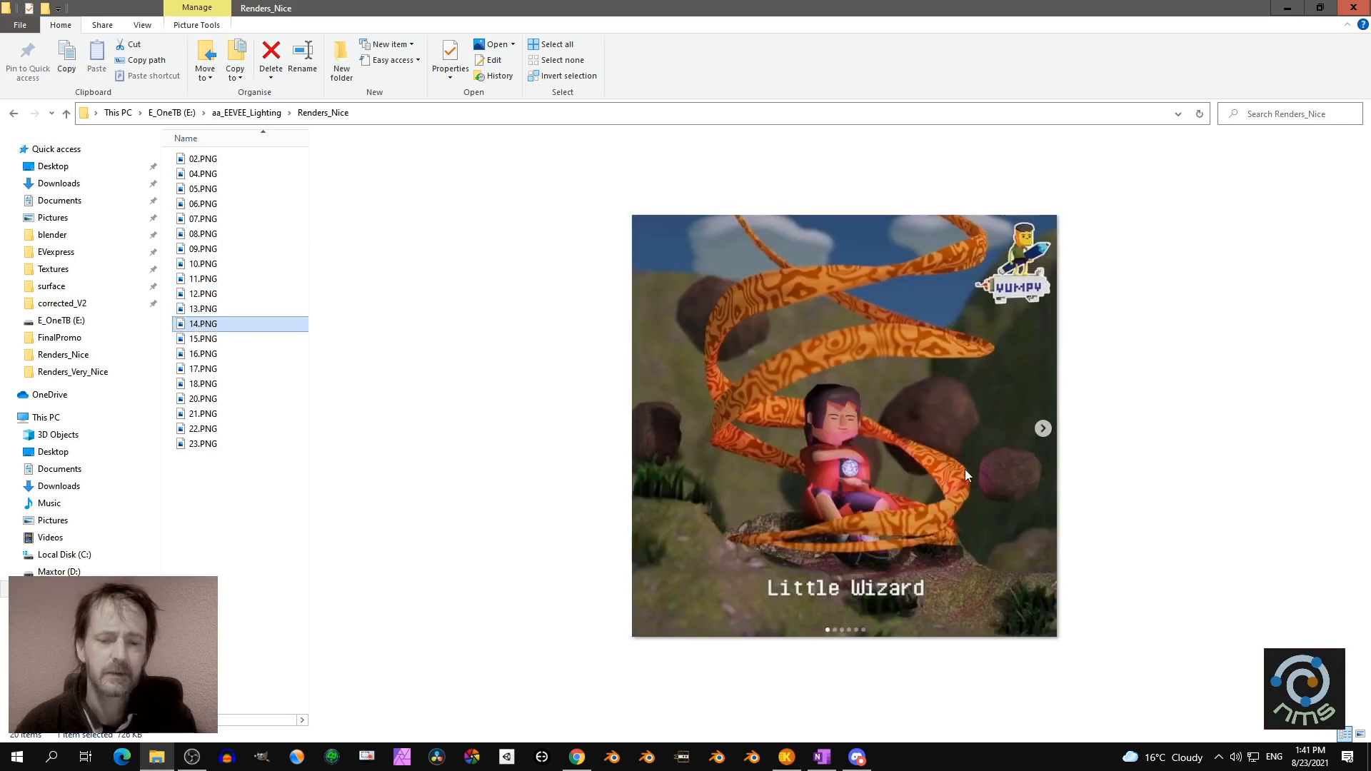
{"action": "mouse_move", "coordinate": [203, 324]}
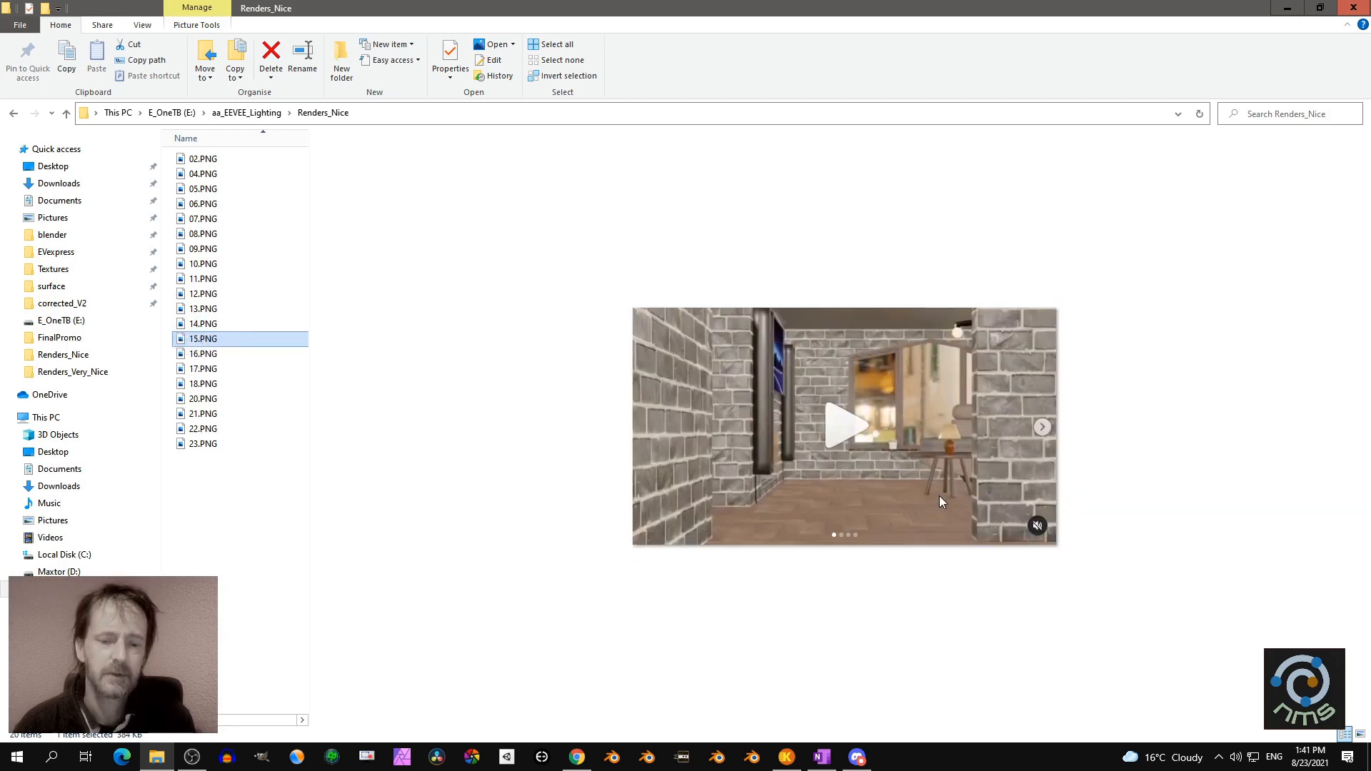
Preview the remaining renders including moonlit figure 21, then return to the aa_EEVEE_Lighting folder
{"action": "left_click", "coordinate": [203, 368]}
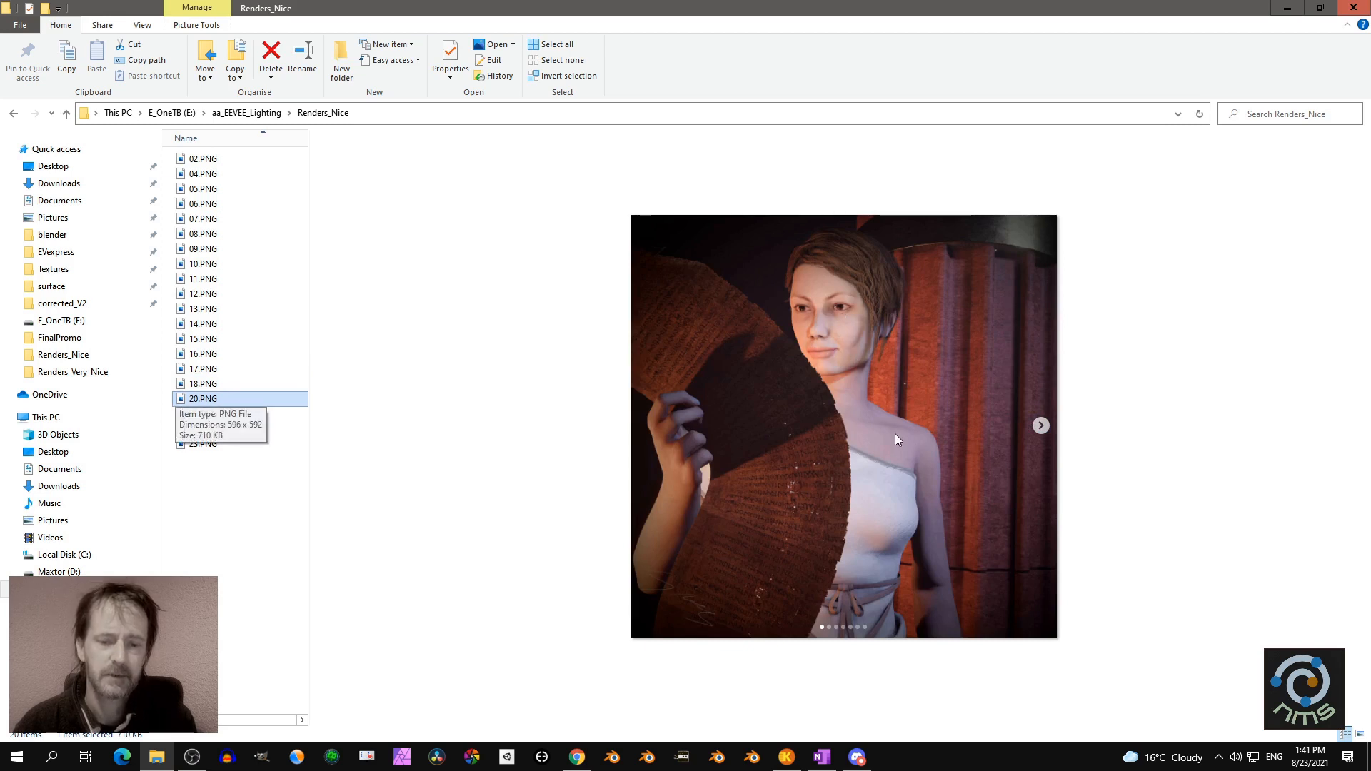
{"action": "left_click", "coordinate": [1041, 426]}
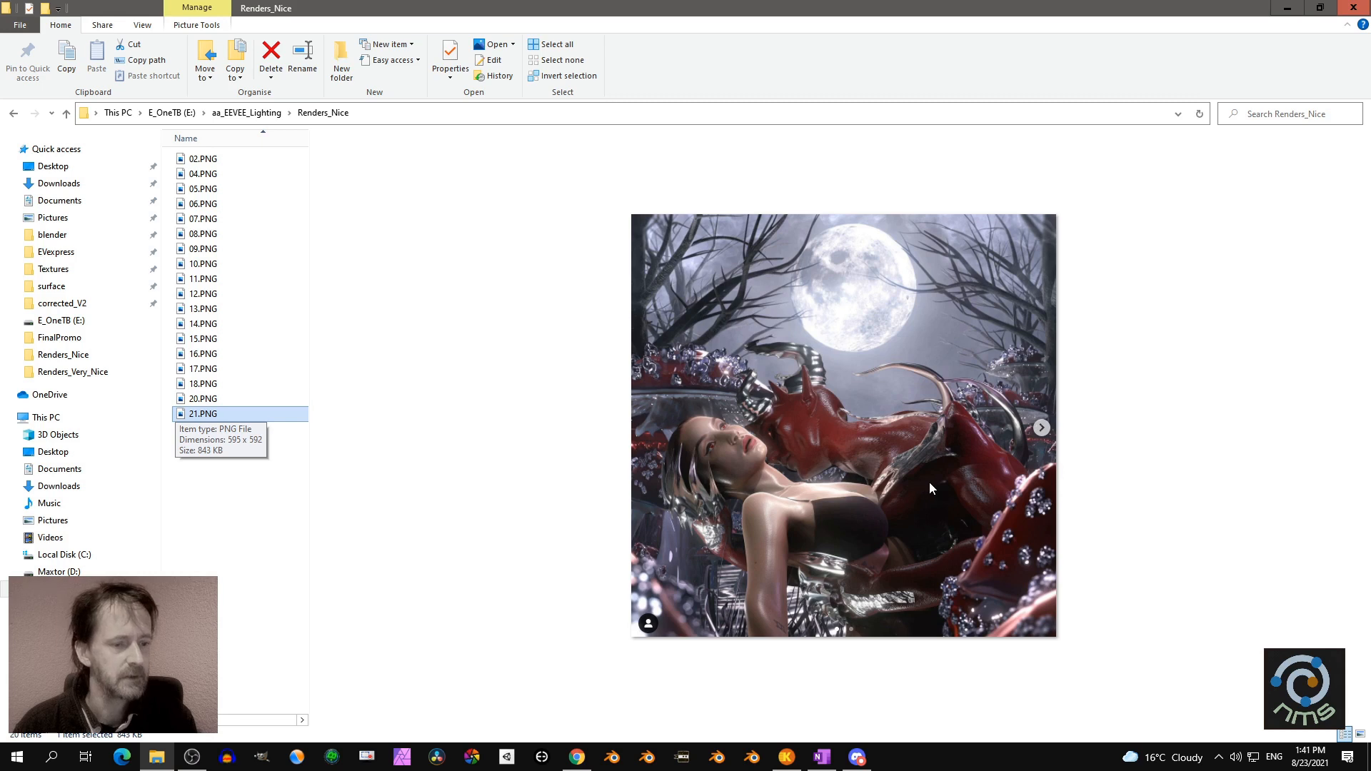
{"action": "left_click", "coordinate": [202, 429]}
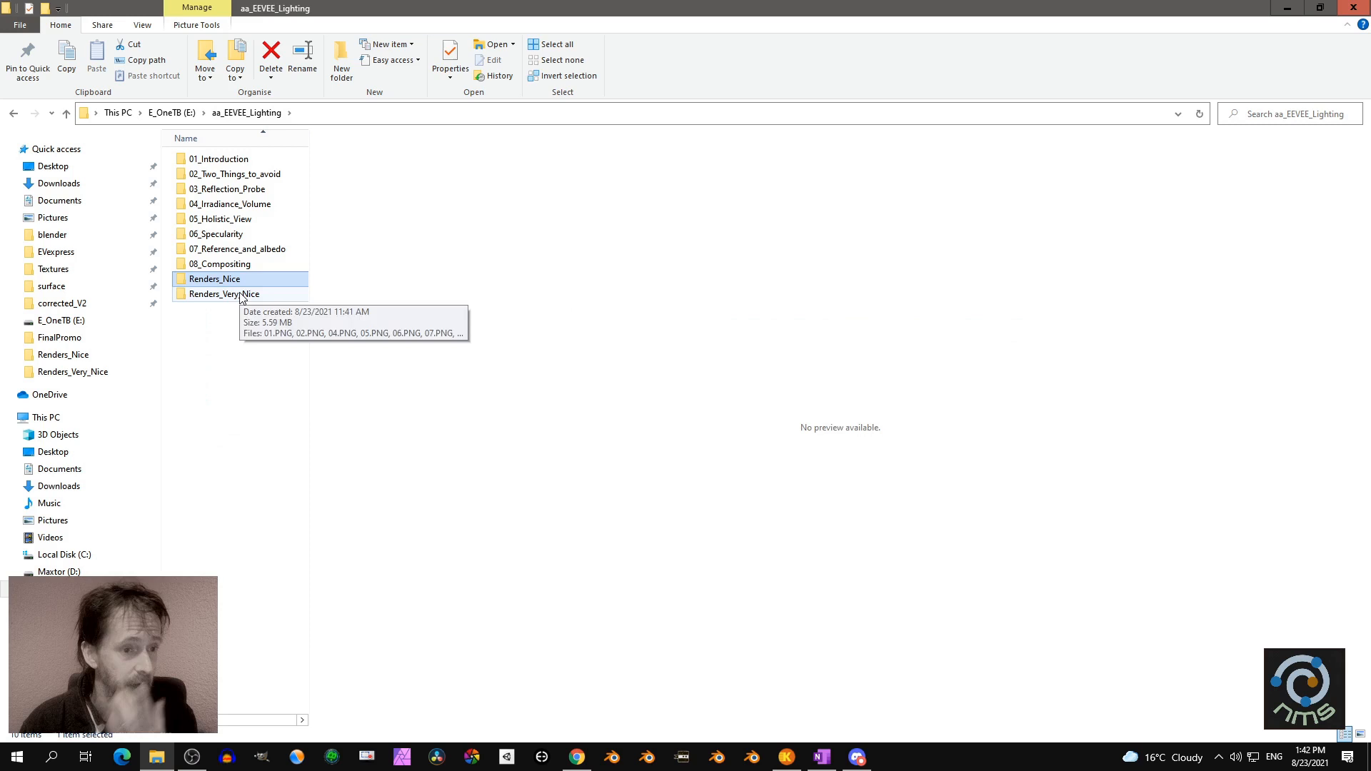
Open Renders_Very_Nice and preview renders 02, 04, 05 and the two armoured characters
{"action": "double_click", "coordinate": [224, 295]}
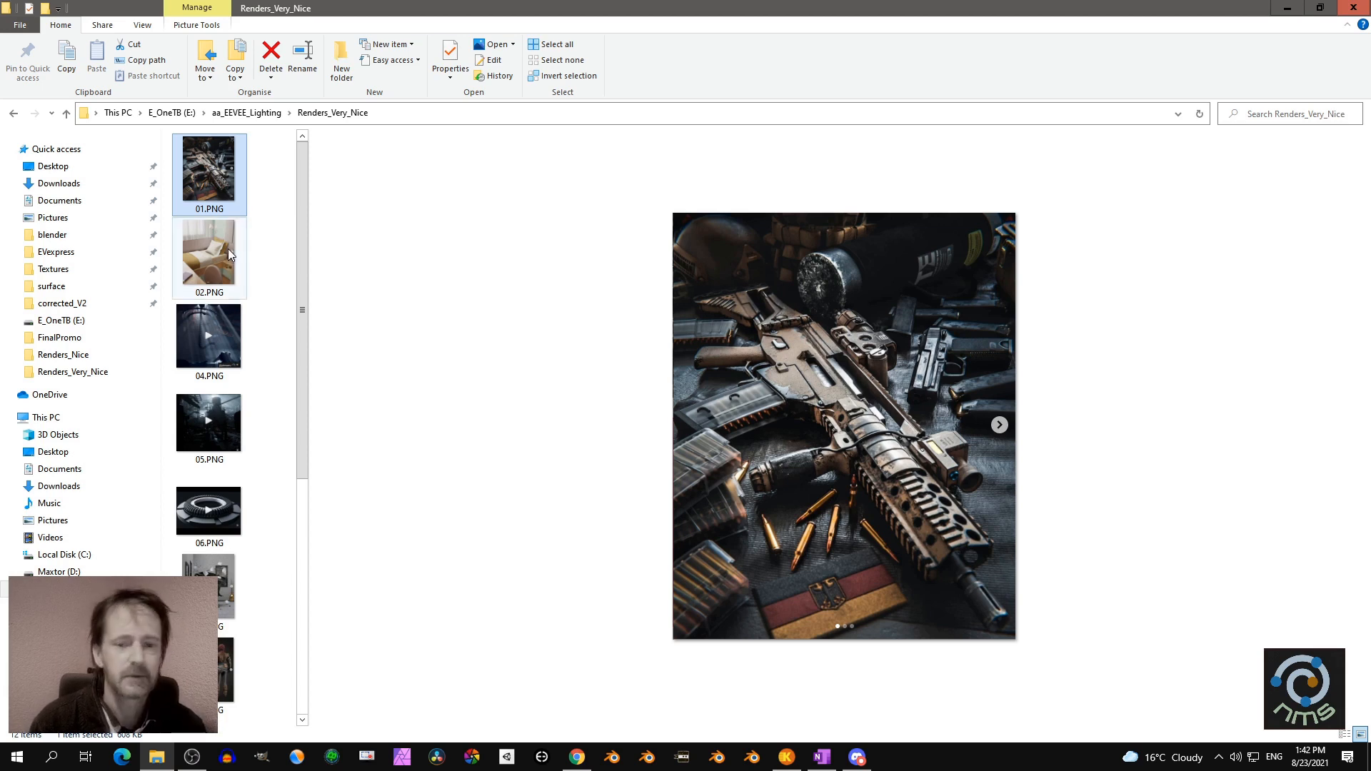
{"action": "left_click", "coordinate": [208, 254]}
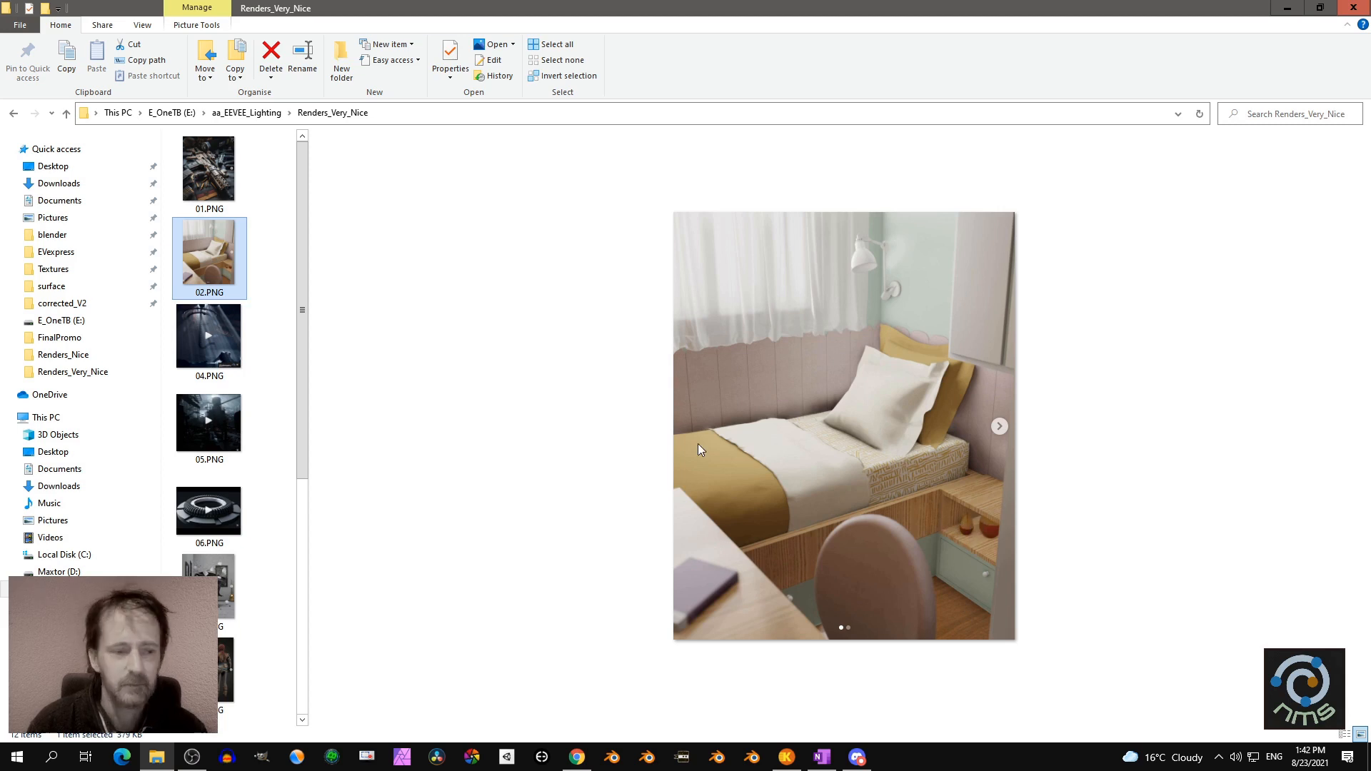
{"action": "left_click", "coordinate": [208, 337]}
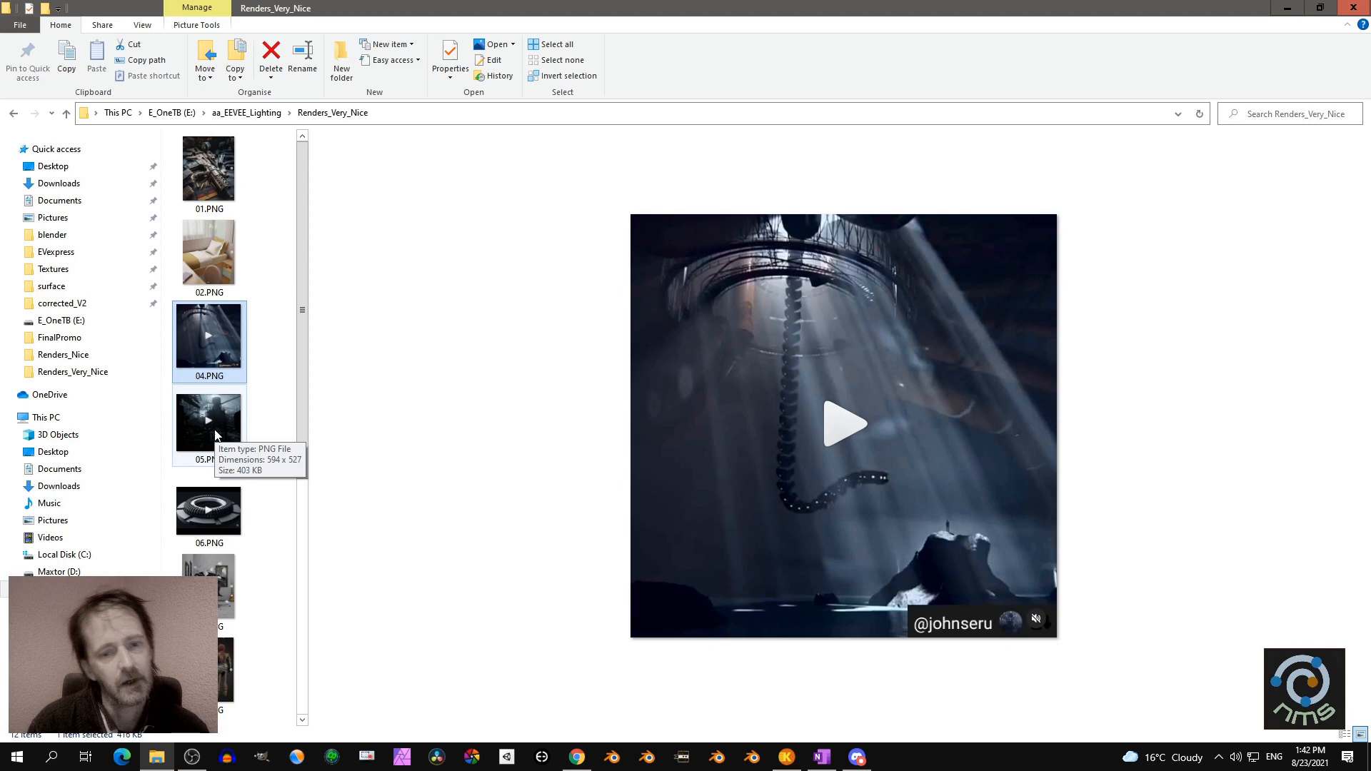
{"action": "mouse_move", "coordinate": [191, 442]}
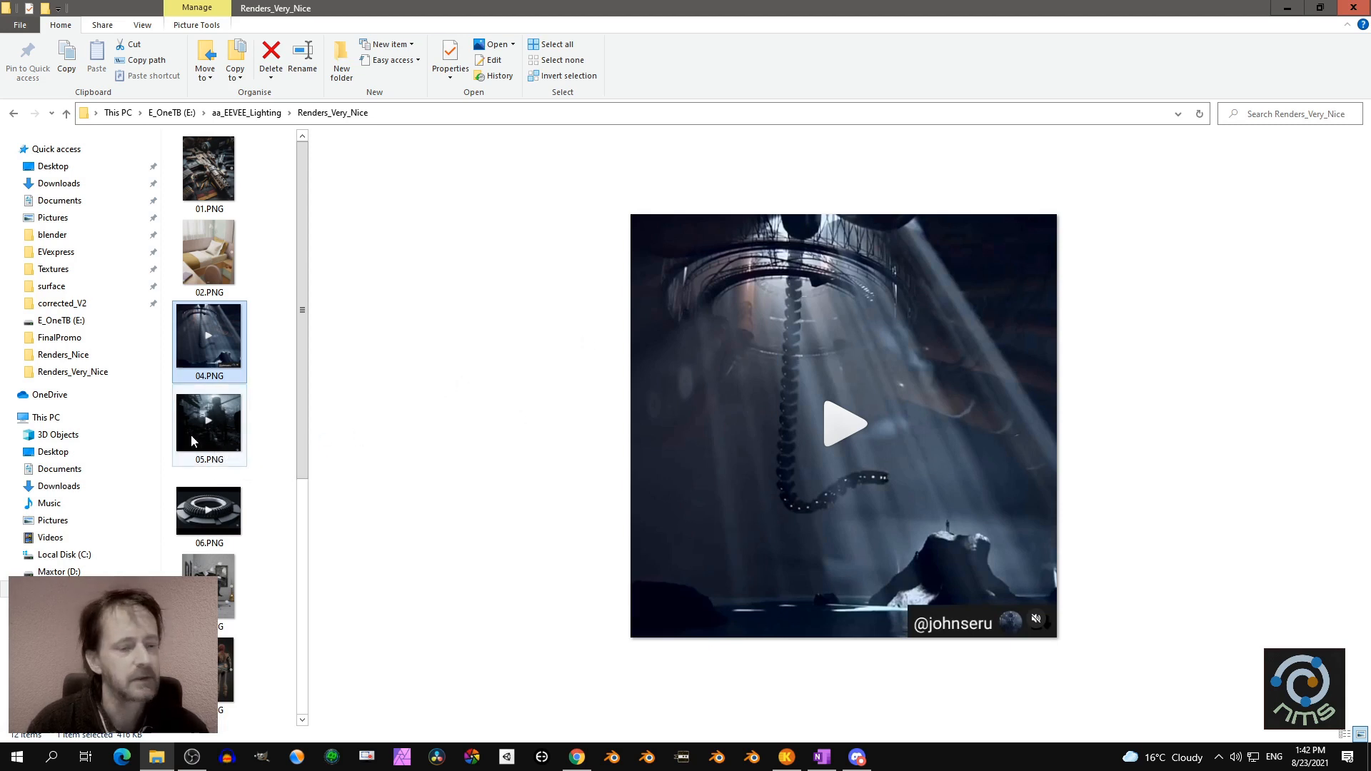
{"action": "left_click", "coordinate": [209, 420]}
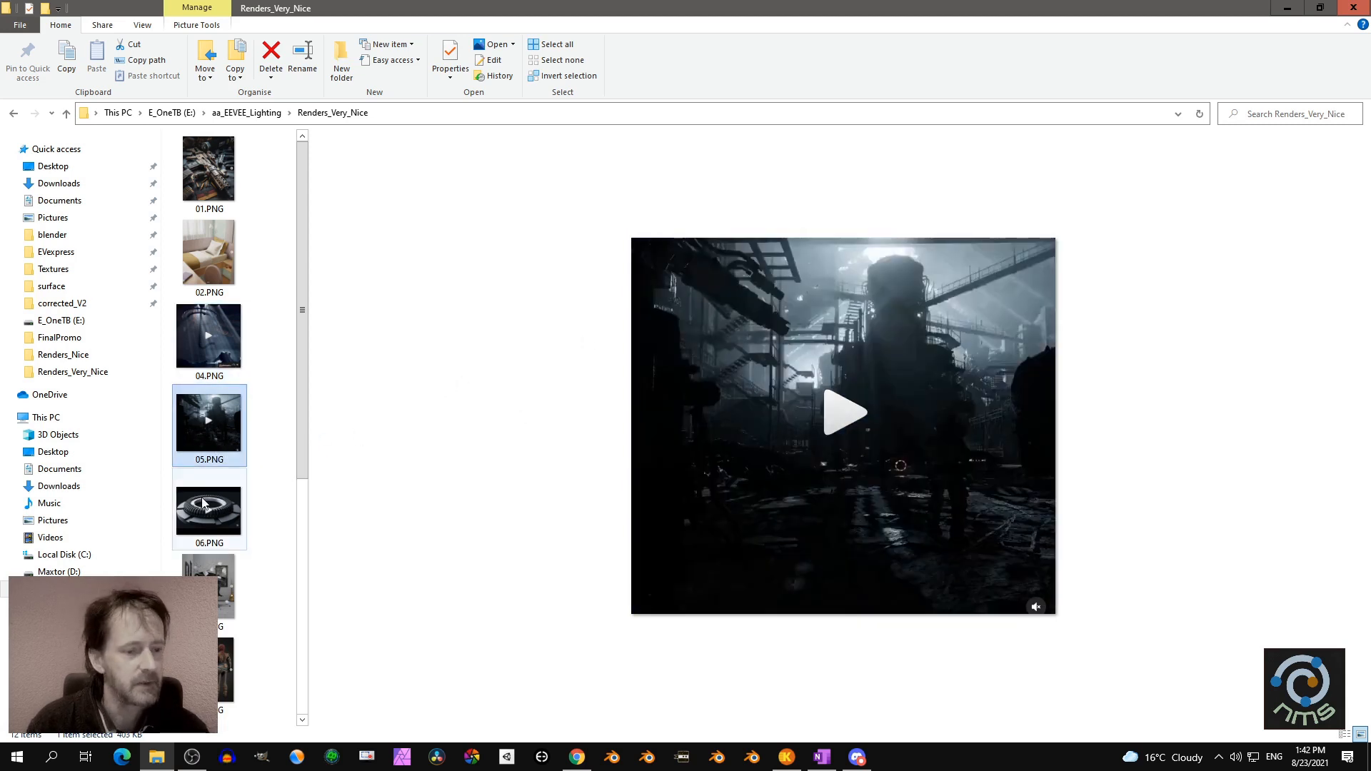
{"action": "left_click", "coordinate": [209, 510]}
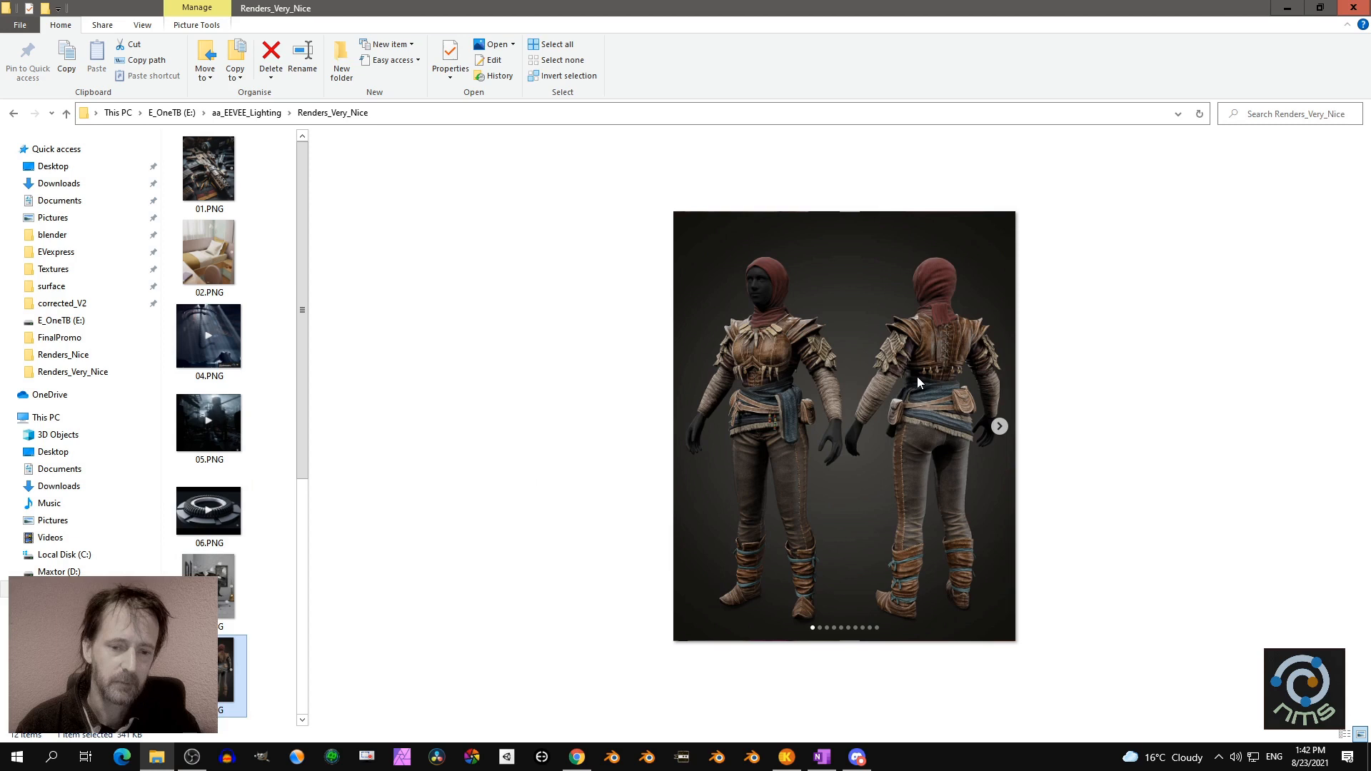
{"action": "left_click", "coordinate": [208, 512]}
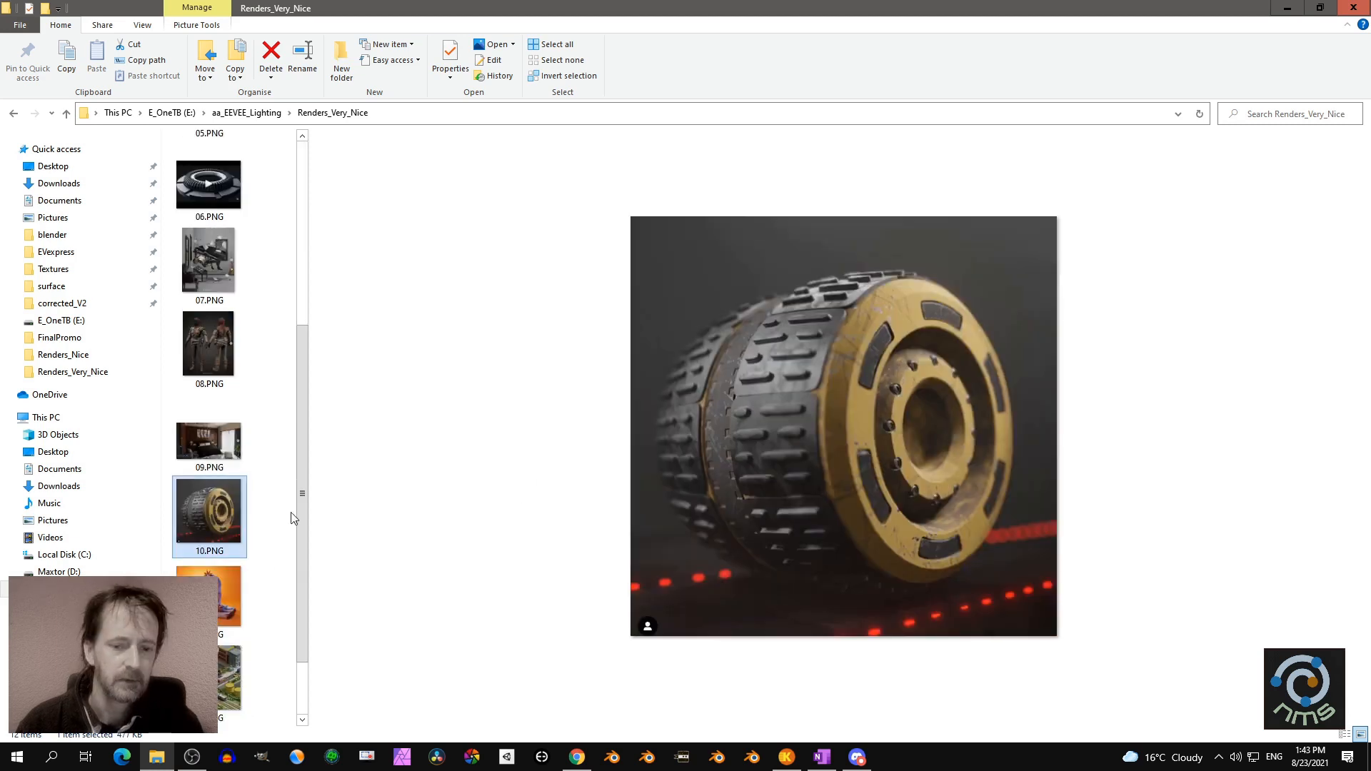
{"action": "mouse_move", "coordinate": [781, 416]}
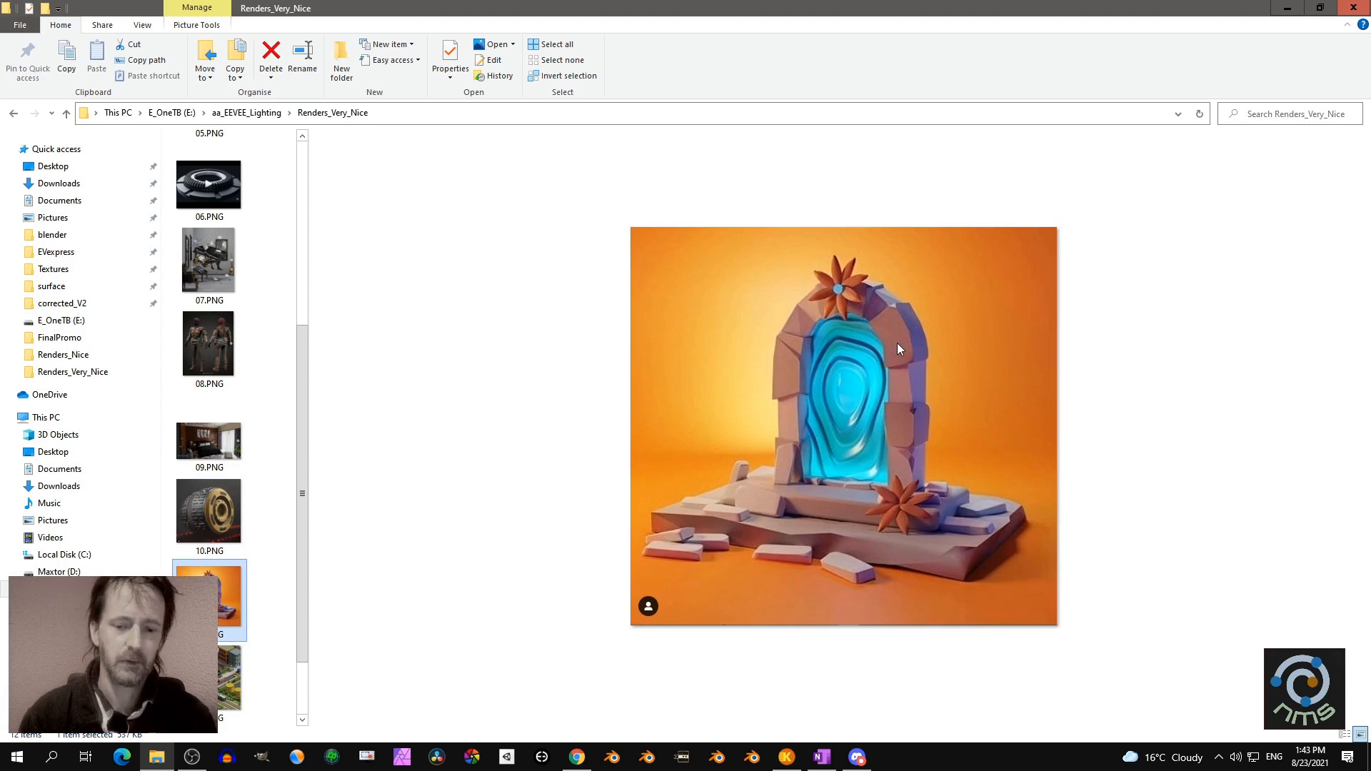
{"action": "mouse_move", "coordinate": [1006, 565]}
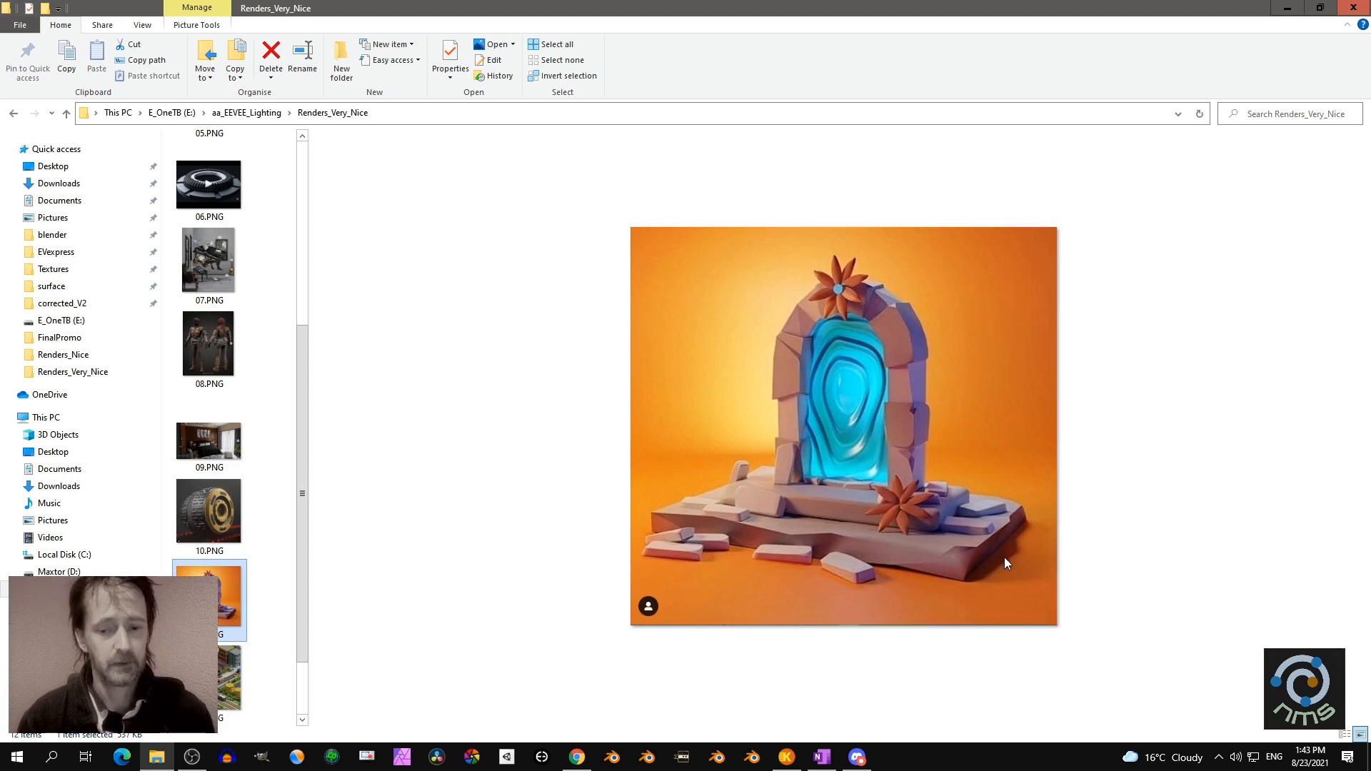
{"action": "left_click", "coordinate": [208, 683]}
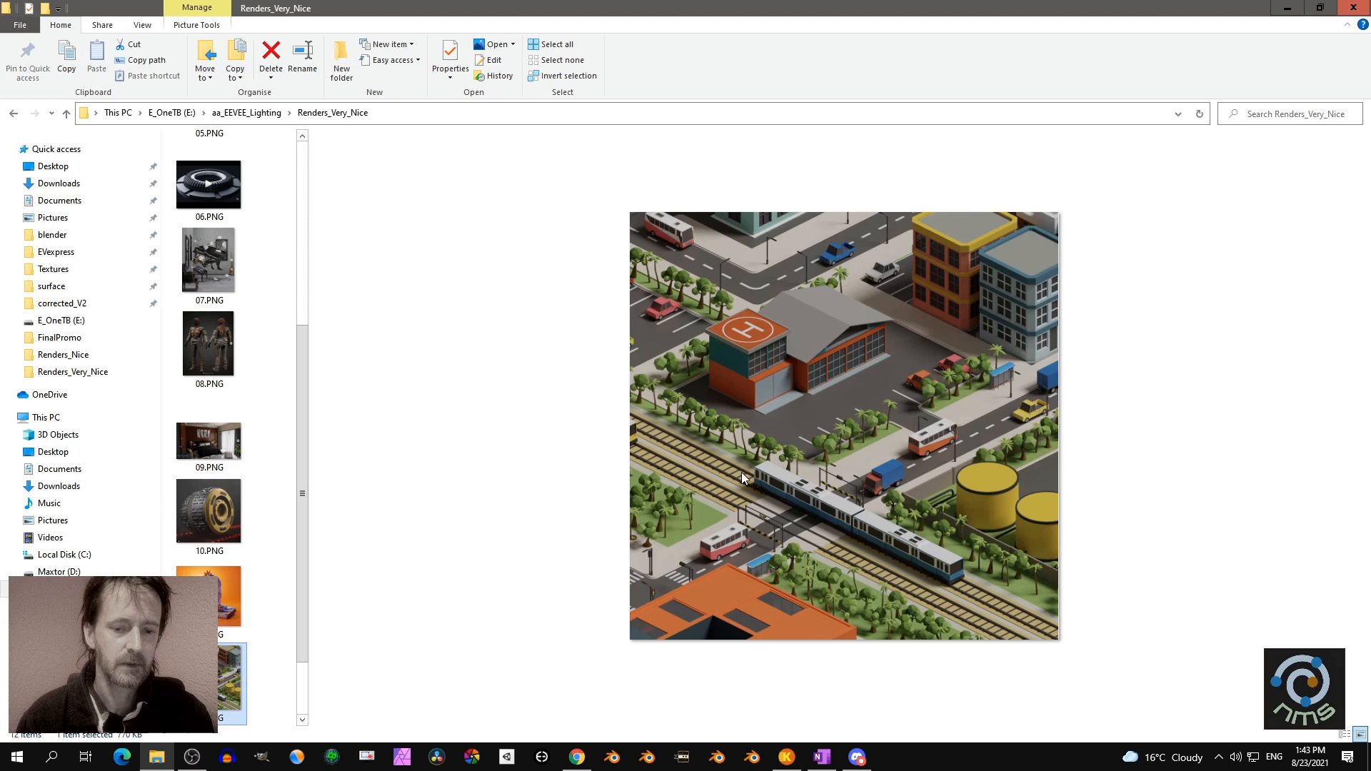
{"action": "mouse_move", "coordinate": [860, 387]}
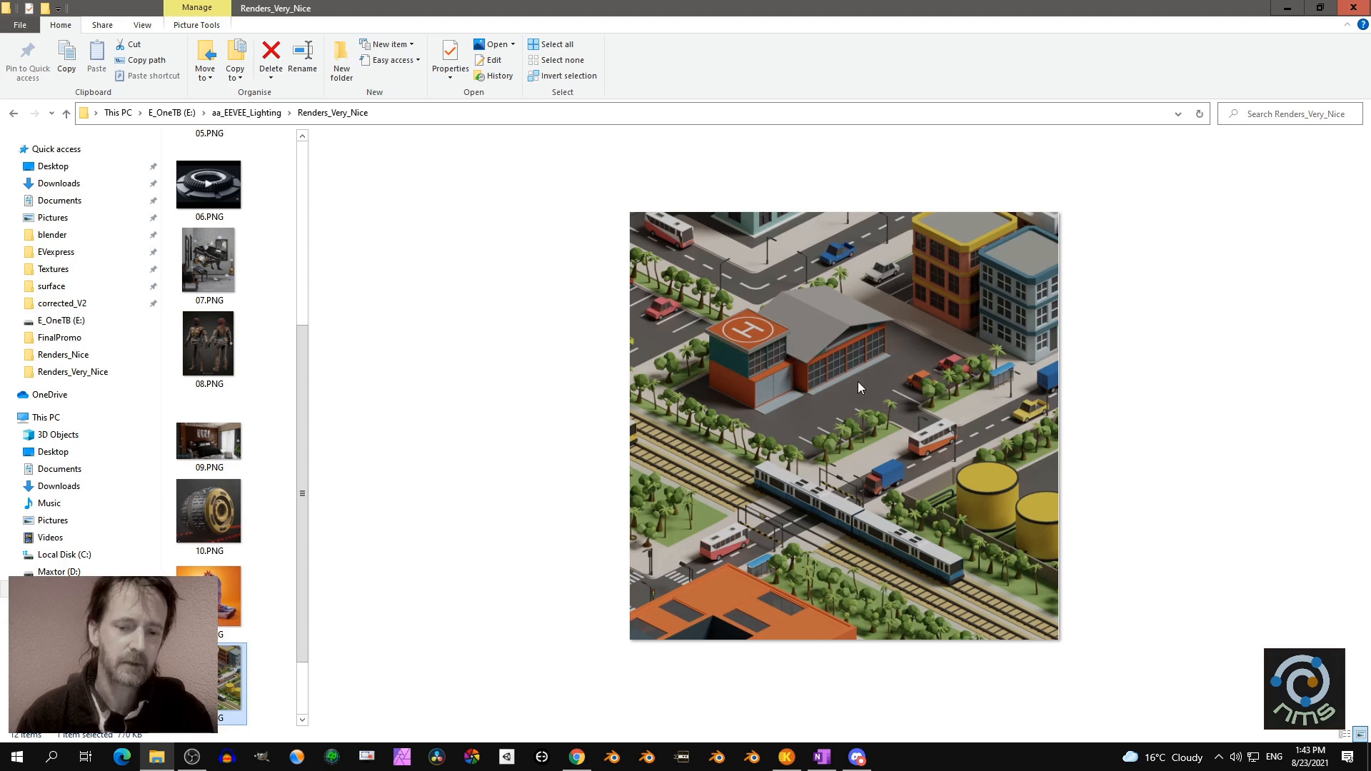
{"action": "mouse_move", "coordinate": [896, 420]}
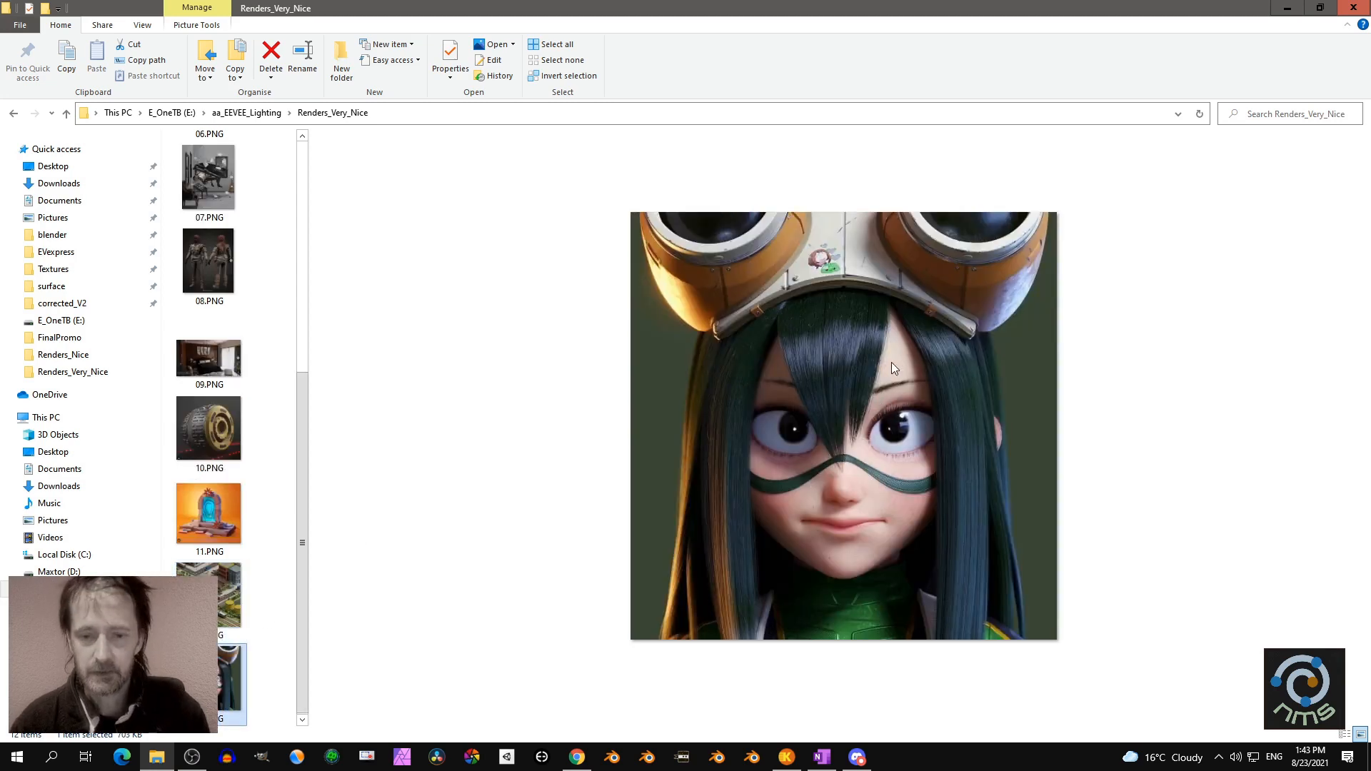
{"action": "left_click", "coordinate": [209, 429]}
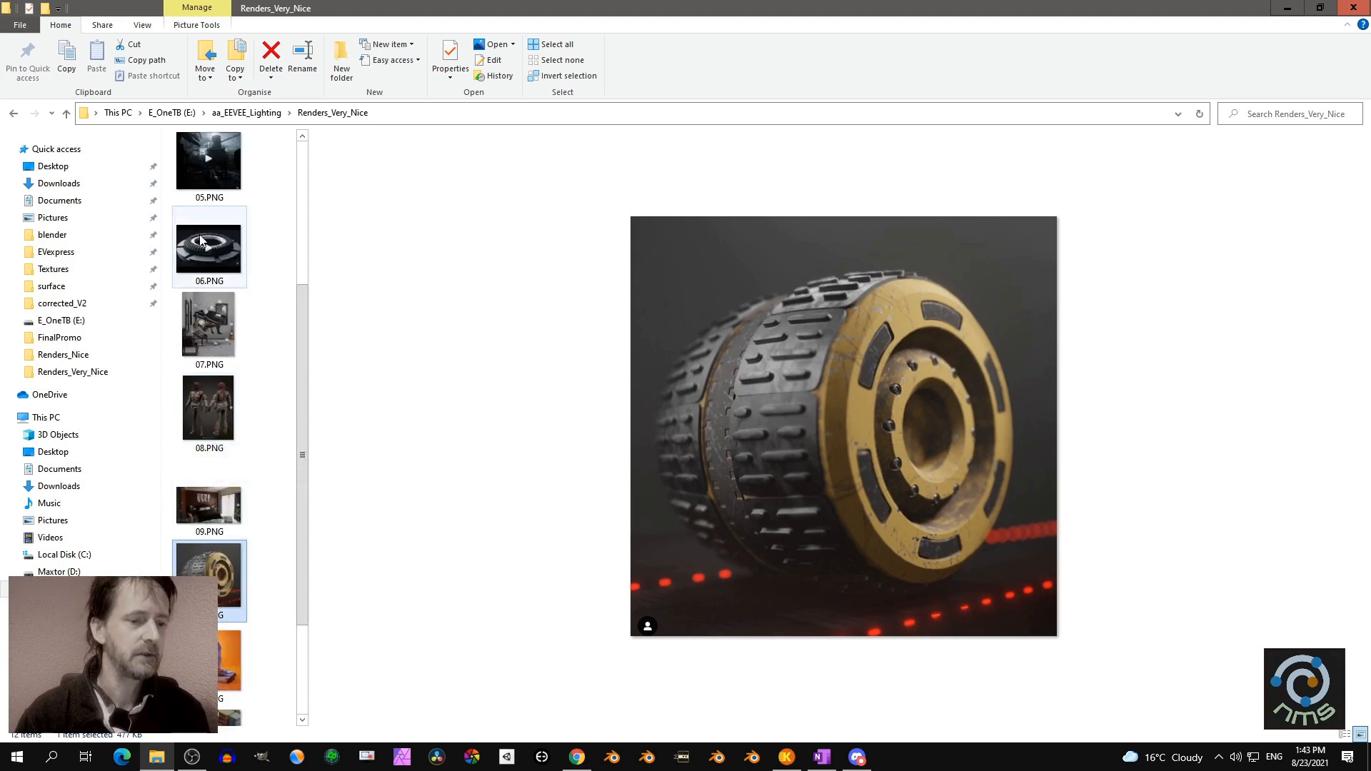
{"action": "left_click", "coordinate": [208, 244]}
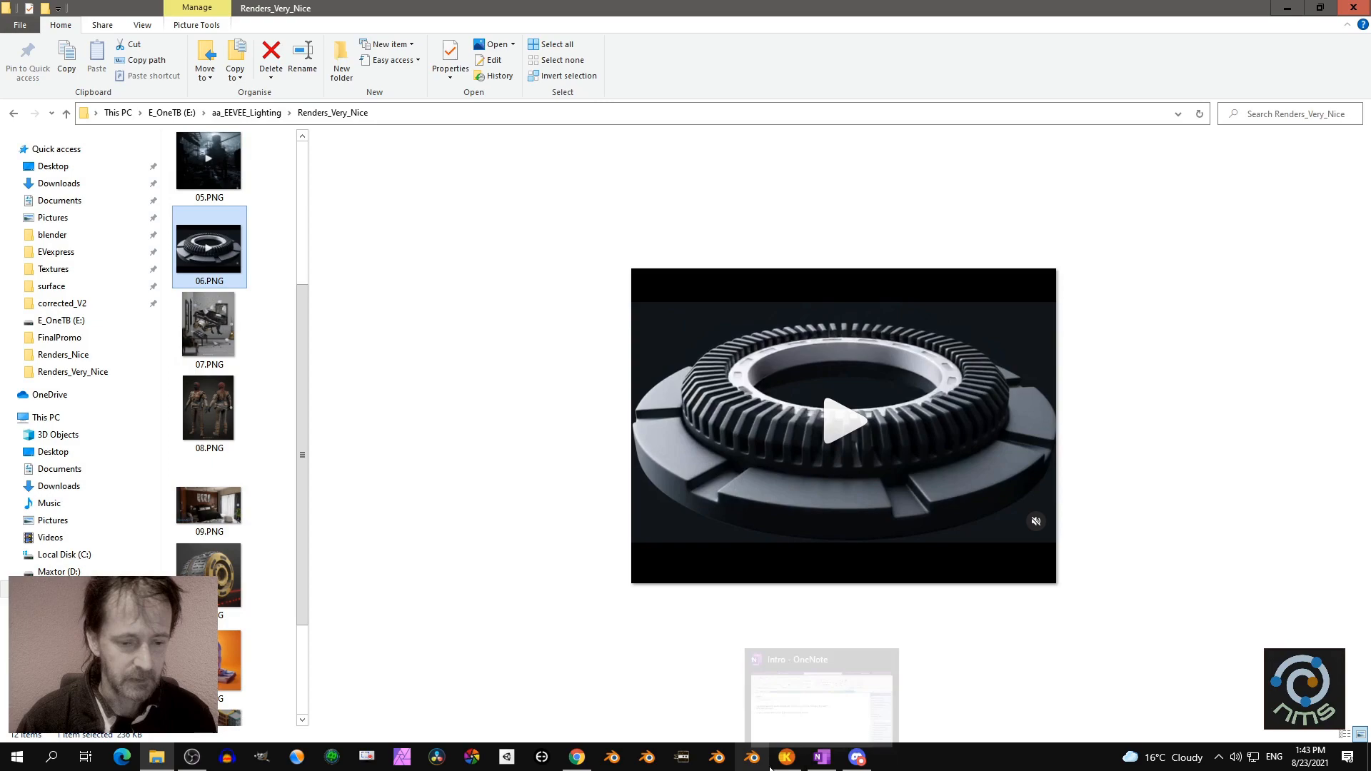
Switch to Discord's render-showcase channel and enlarge the green-shirt character render
{"action": "left_click", "coordinate": [856, 757]}
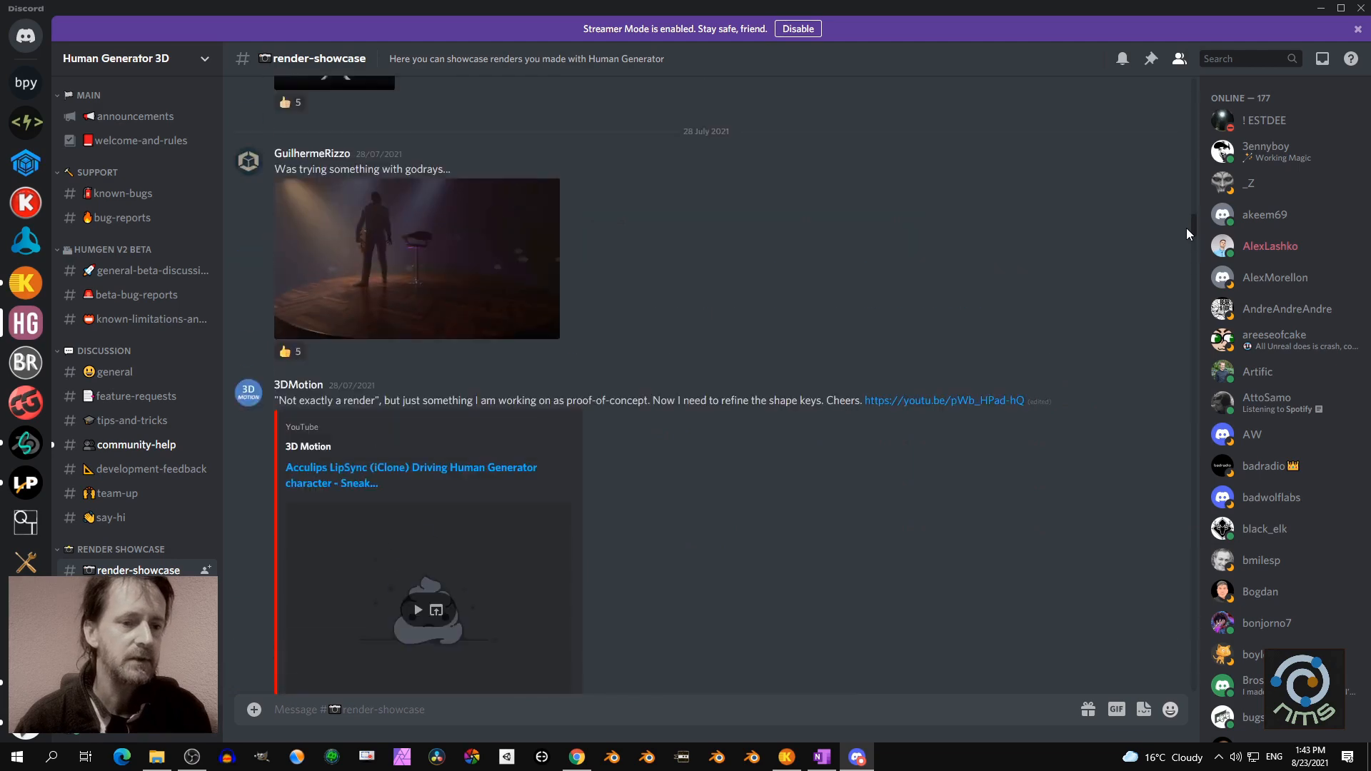
{"action": "scroll", "scroll_direction": "down", "scroll_amount": 3}
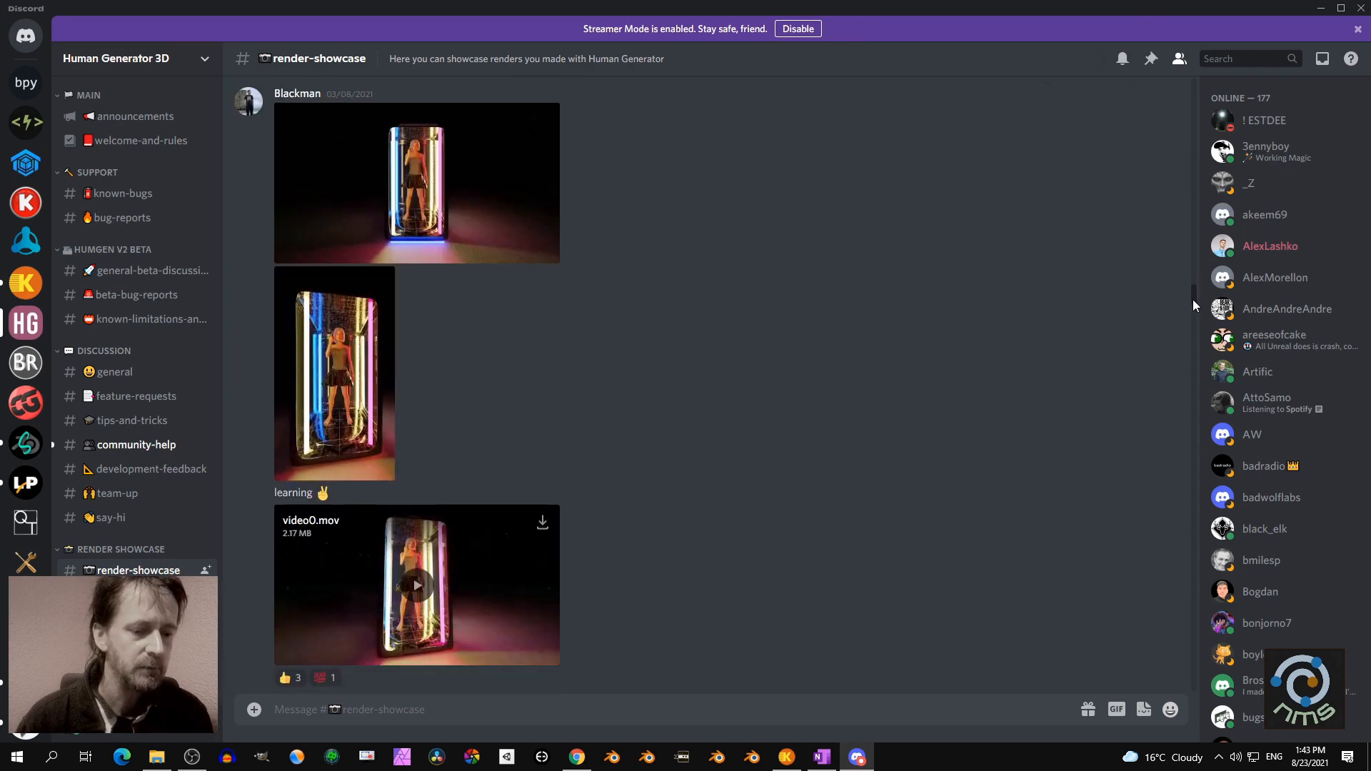
{"action": "scroll", "scroll_direction": "down", "scroll_amount": 3}
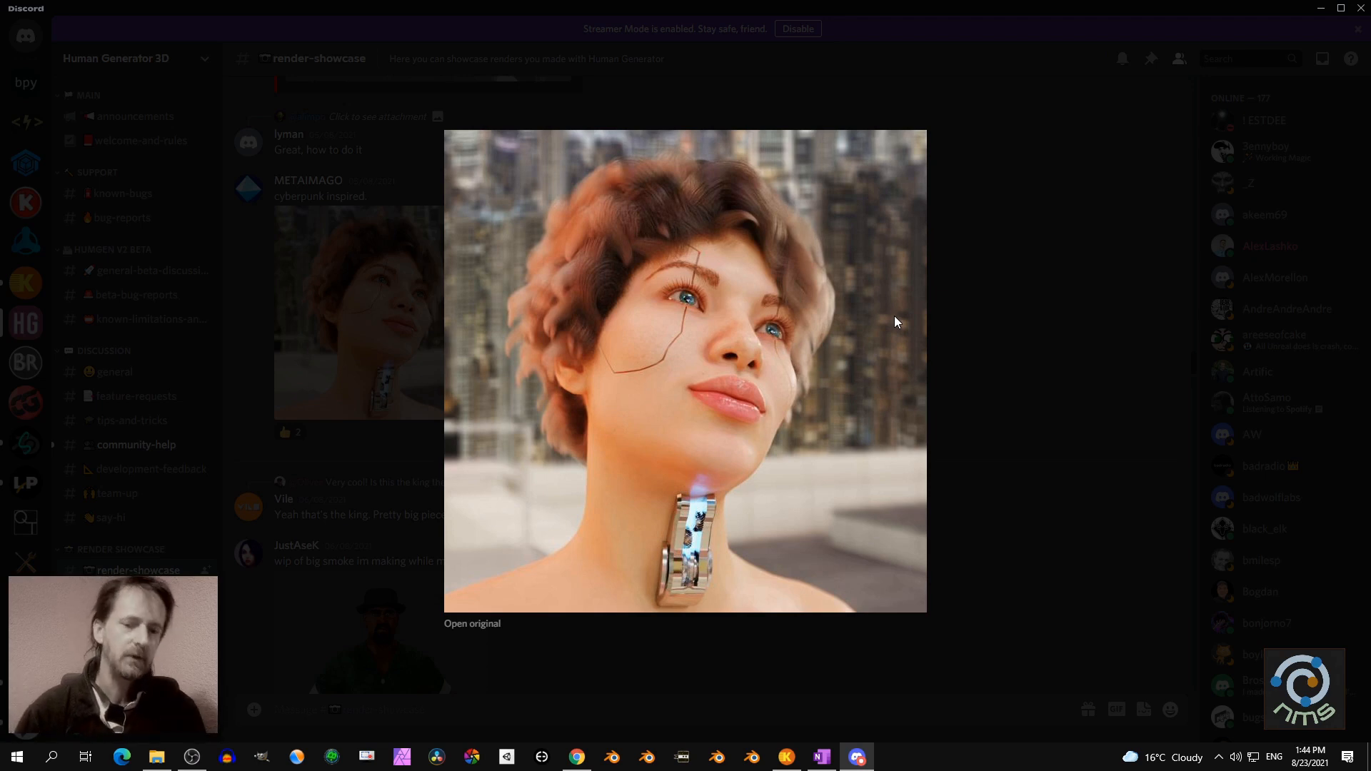
{"action": "mouse_move", "coordinate": [991, 349]}
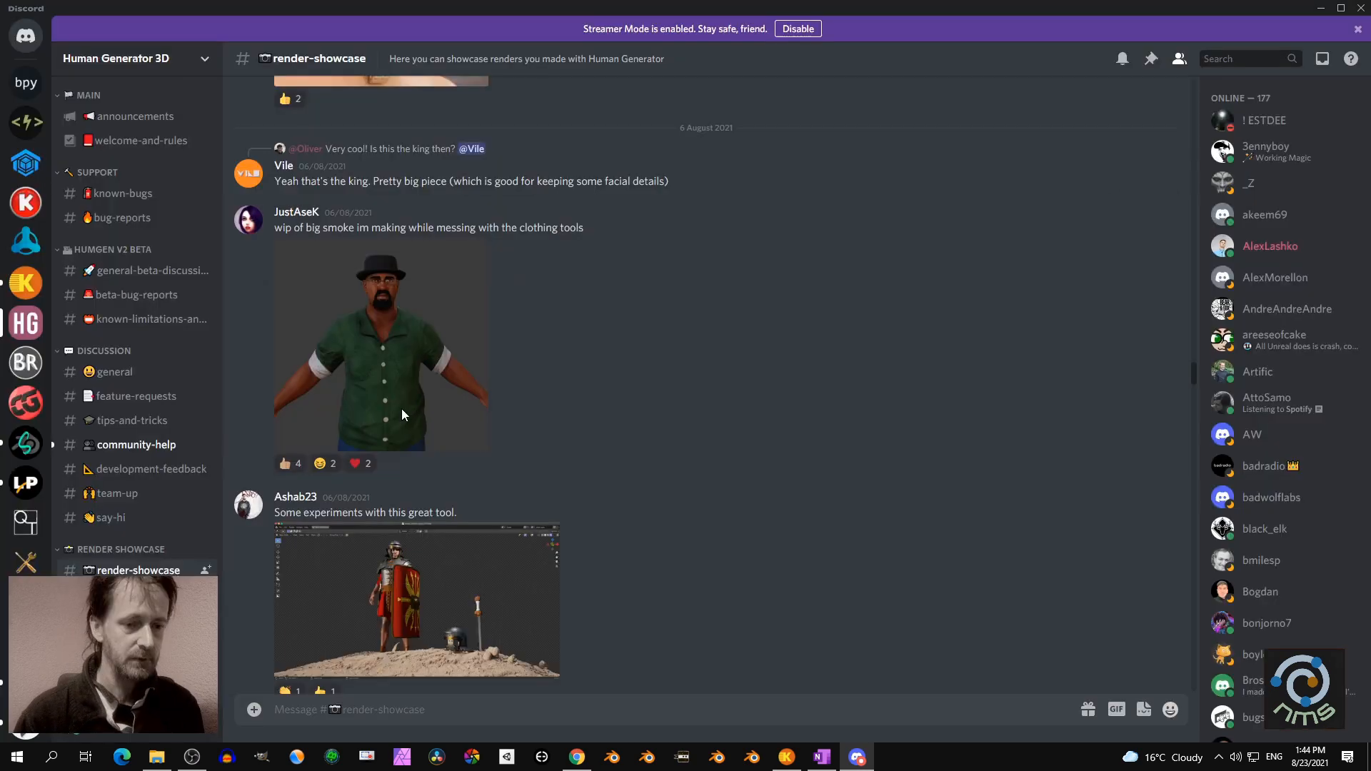
{"action": "left_click", "coordinate": [381, 350]}
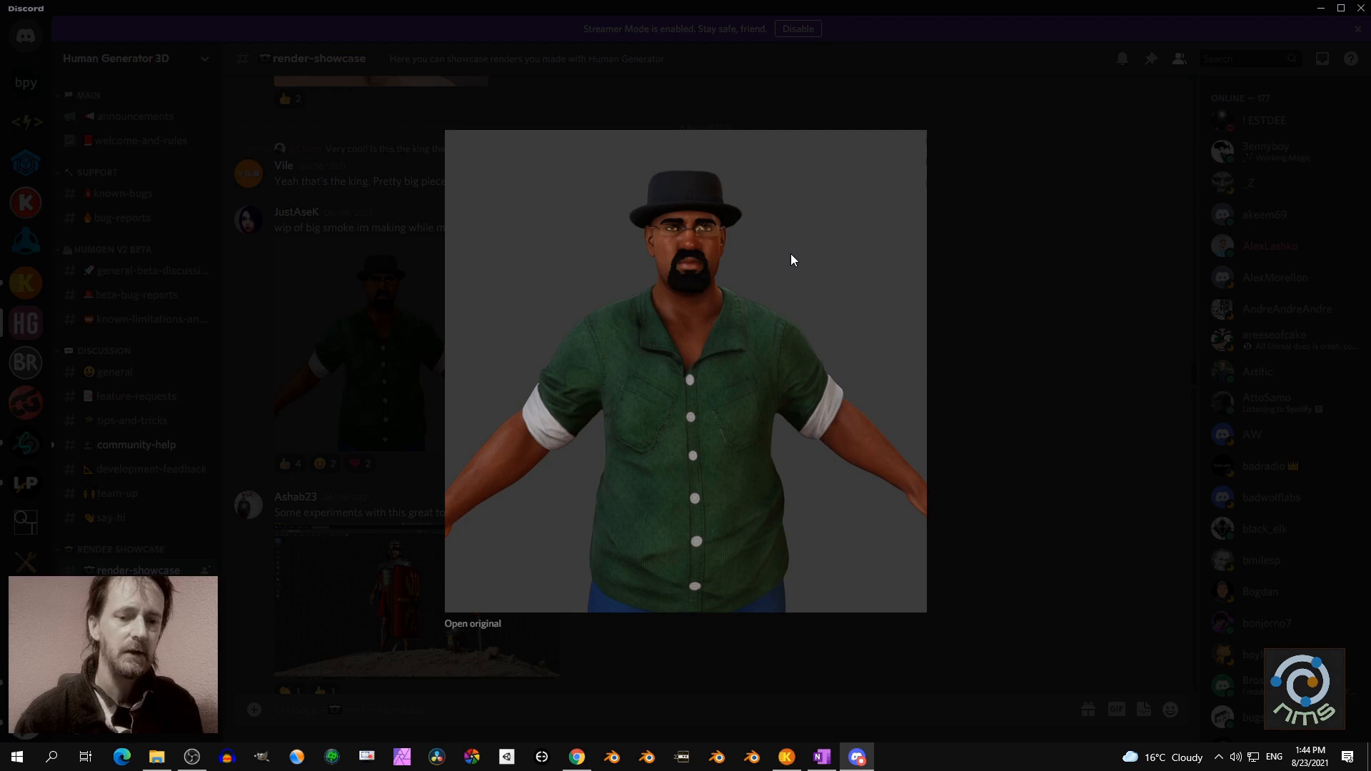
{"action": "mouse_move", "coordinate": [999, 360]}
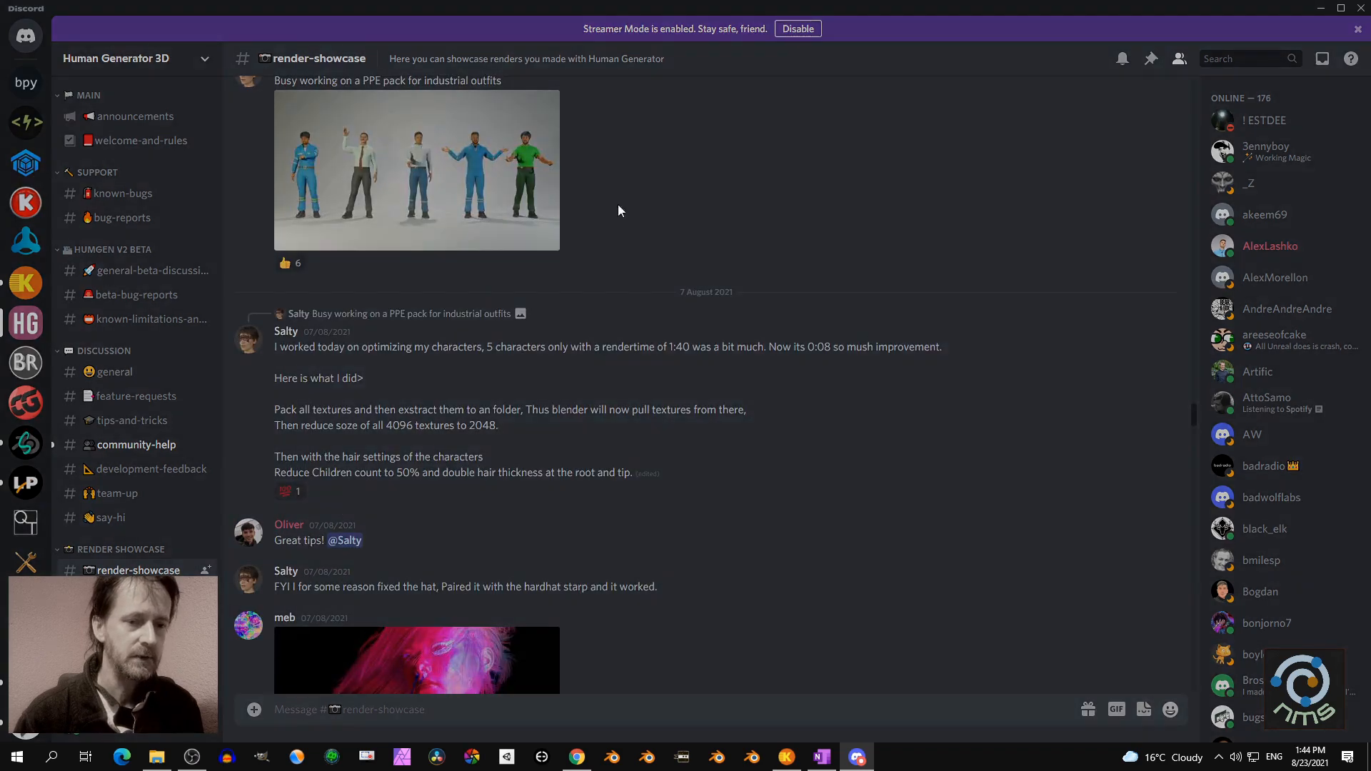
{"action": "left_click", "coordinate": [416, 170]}
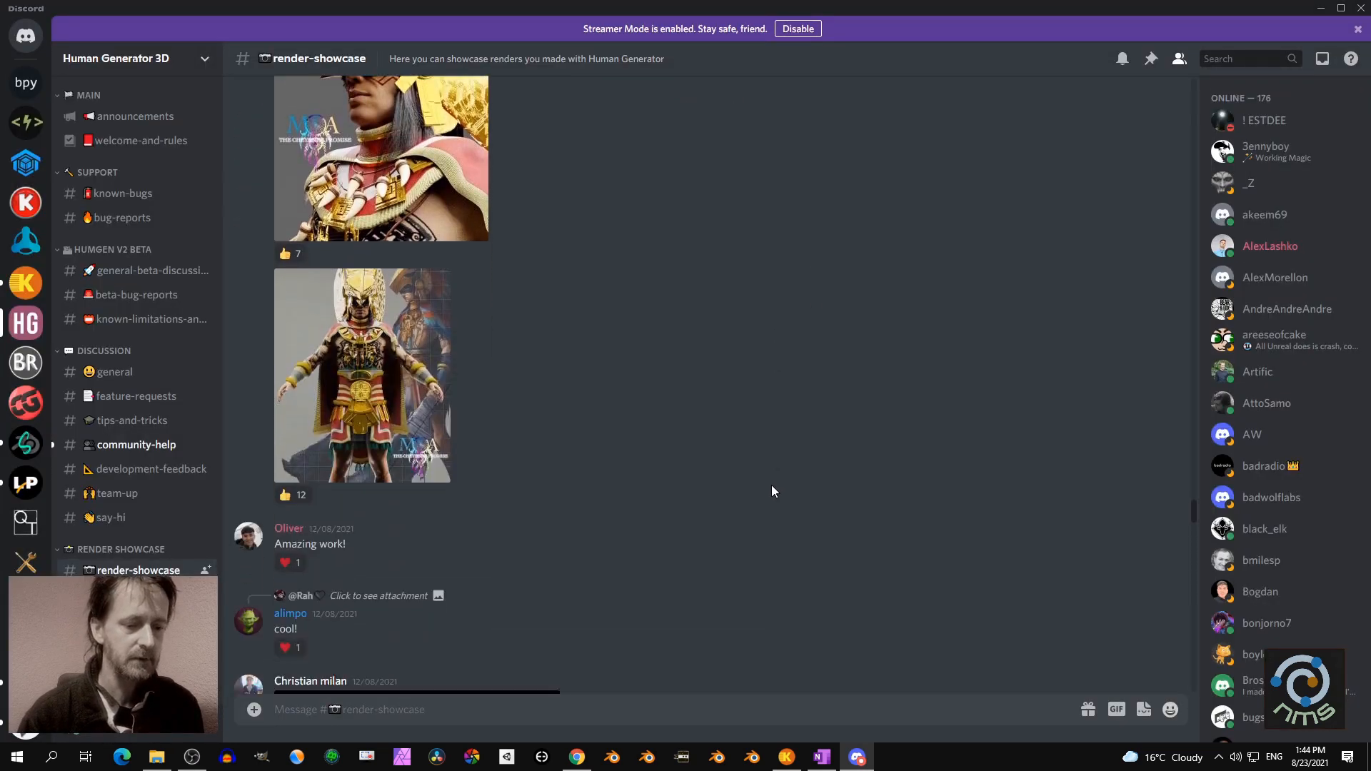
Enlarge the winged-woman render, then switch over to the web browser
{"action": "scroll", "scroll_direction": "down", "scroll_amount": 3}
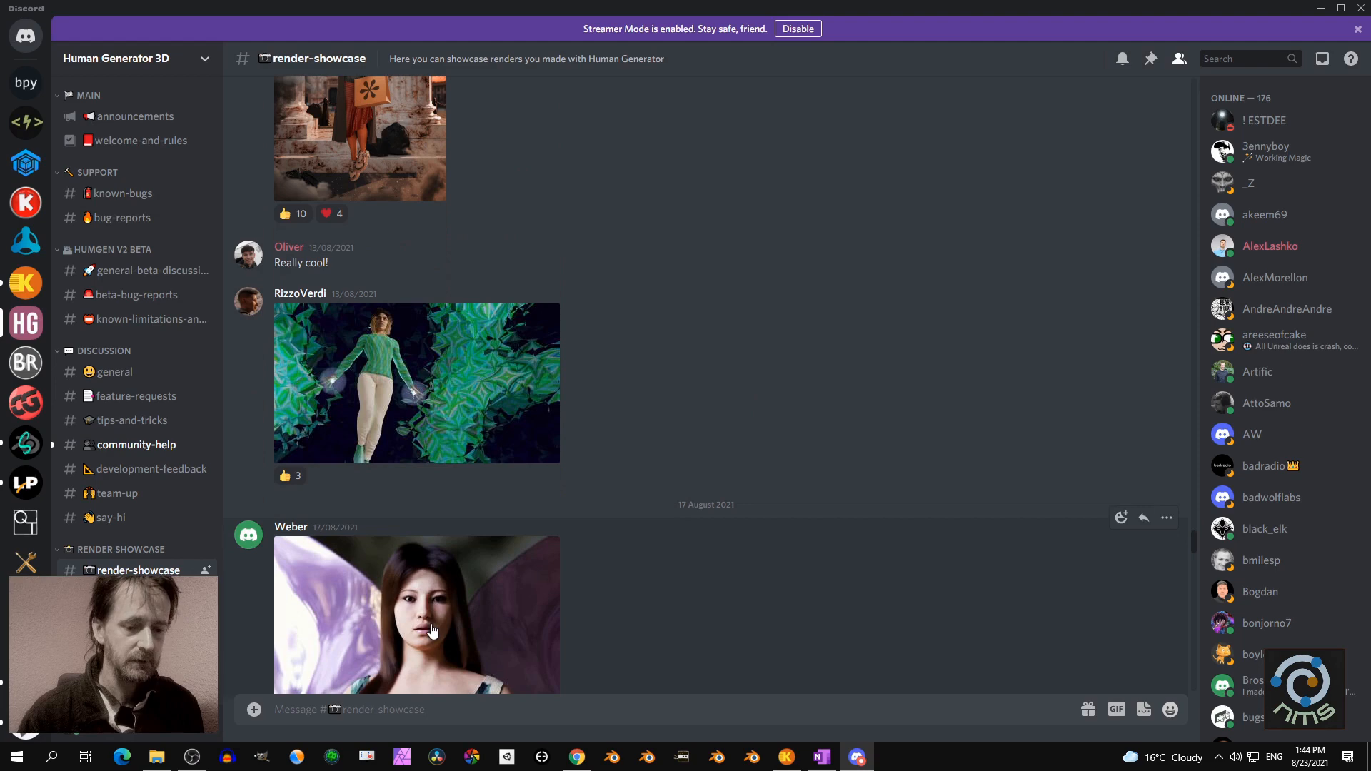
{"action": "left_click", "coordinate": [416, 614]}
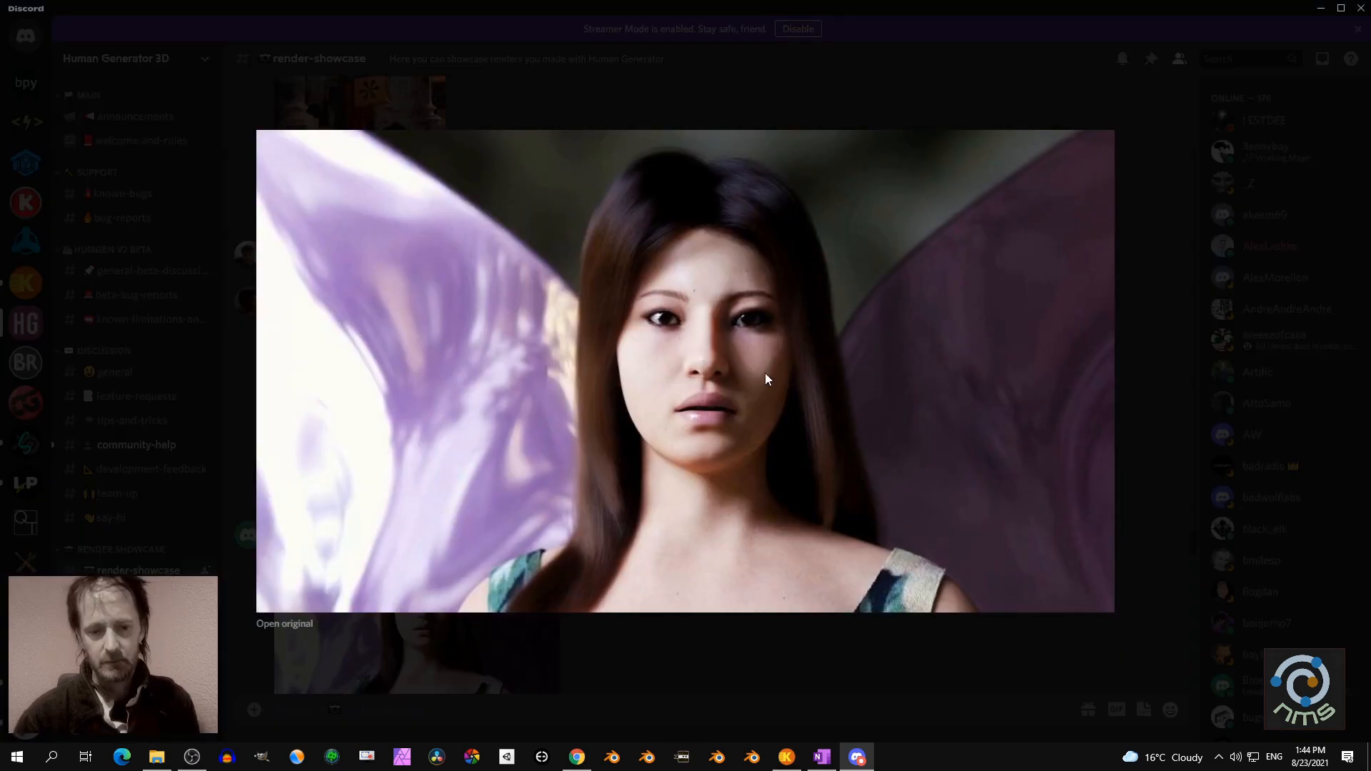
{"action": "mouse_move", "coordinate": [750, 358]}
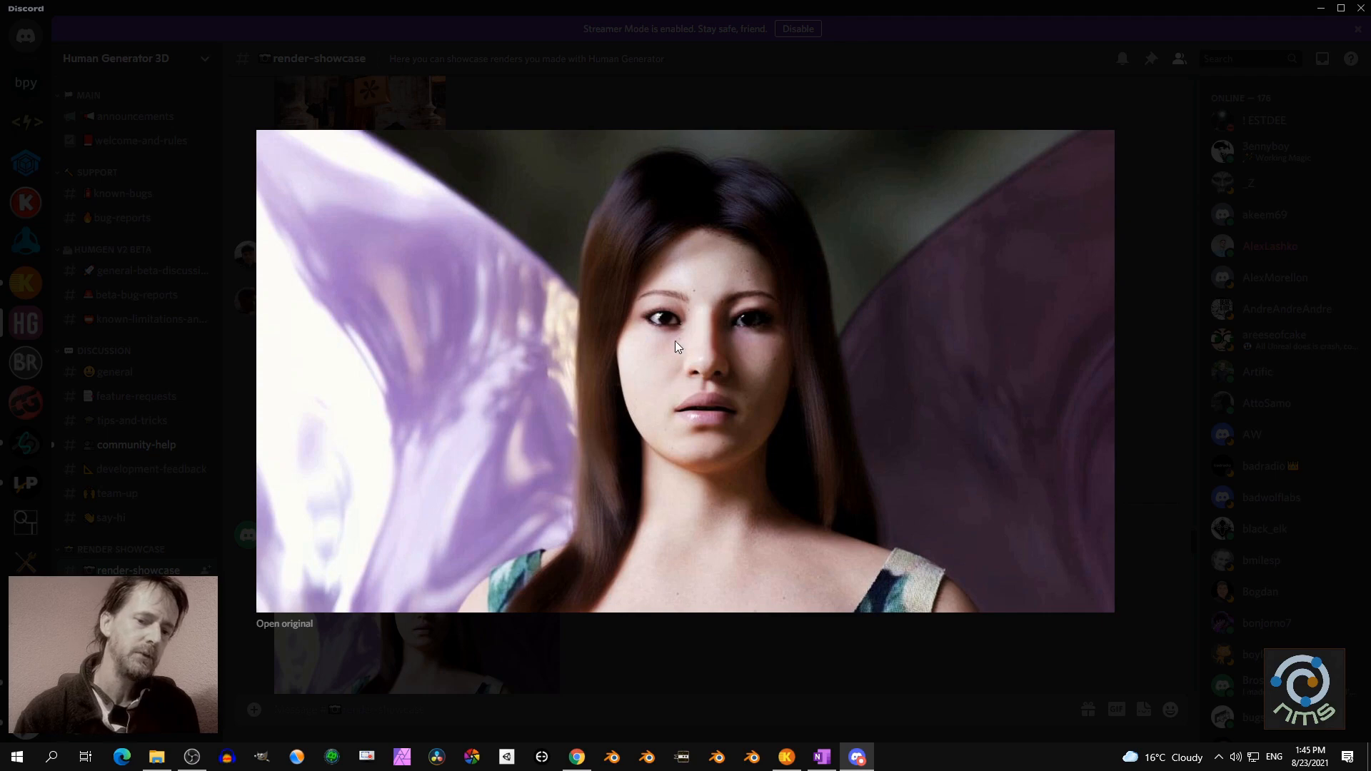
{"action": "mouse_move", "coordinate": [1152, 195]}
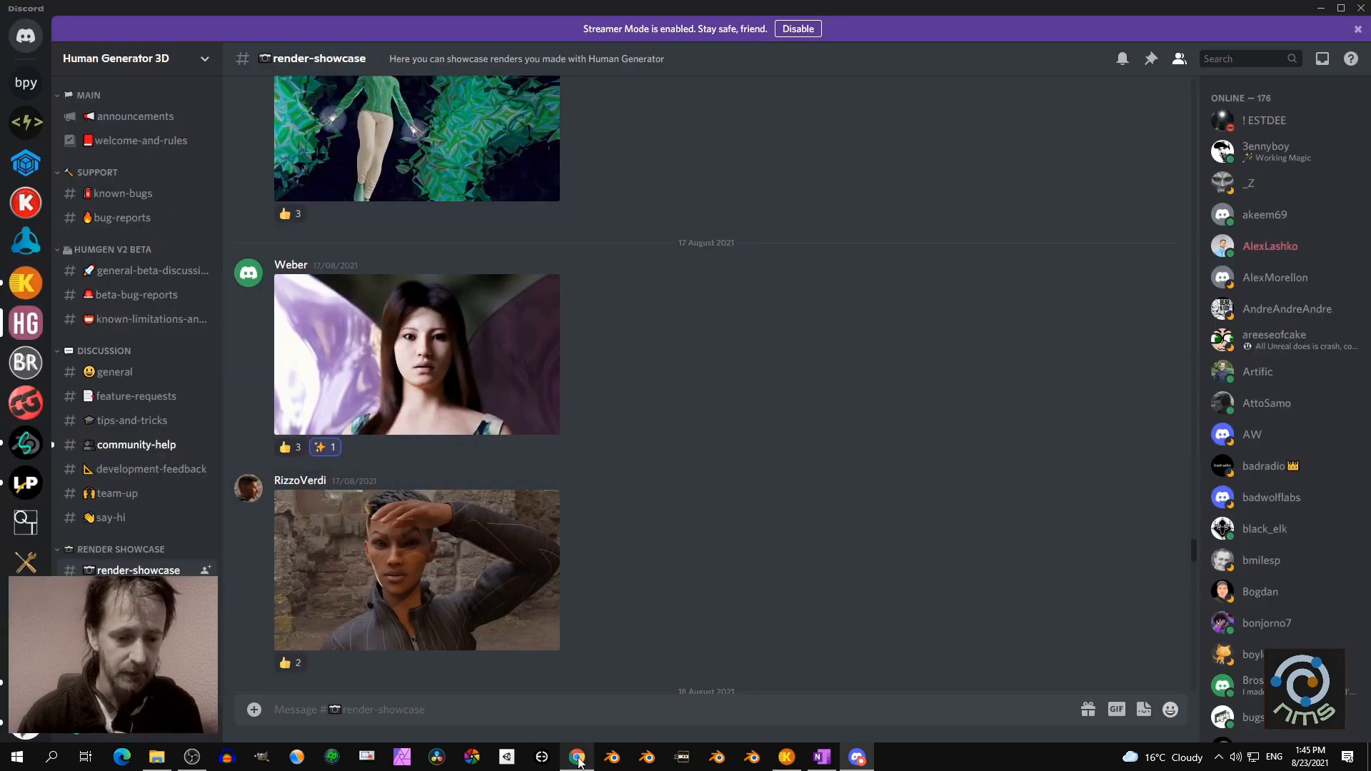
{"action": "left_click", "coordinate": [575, 758]}
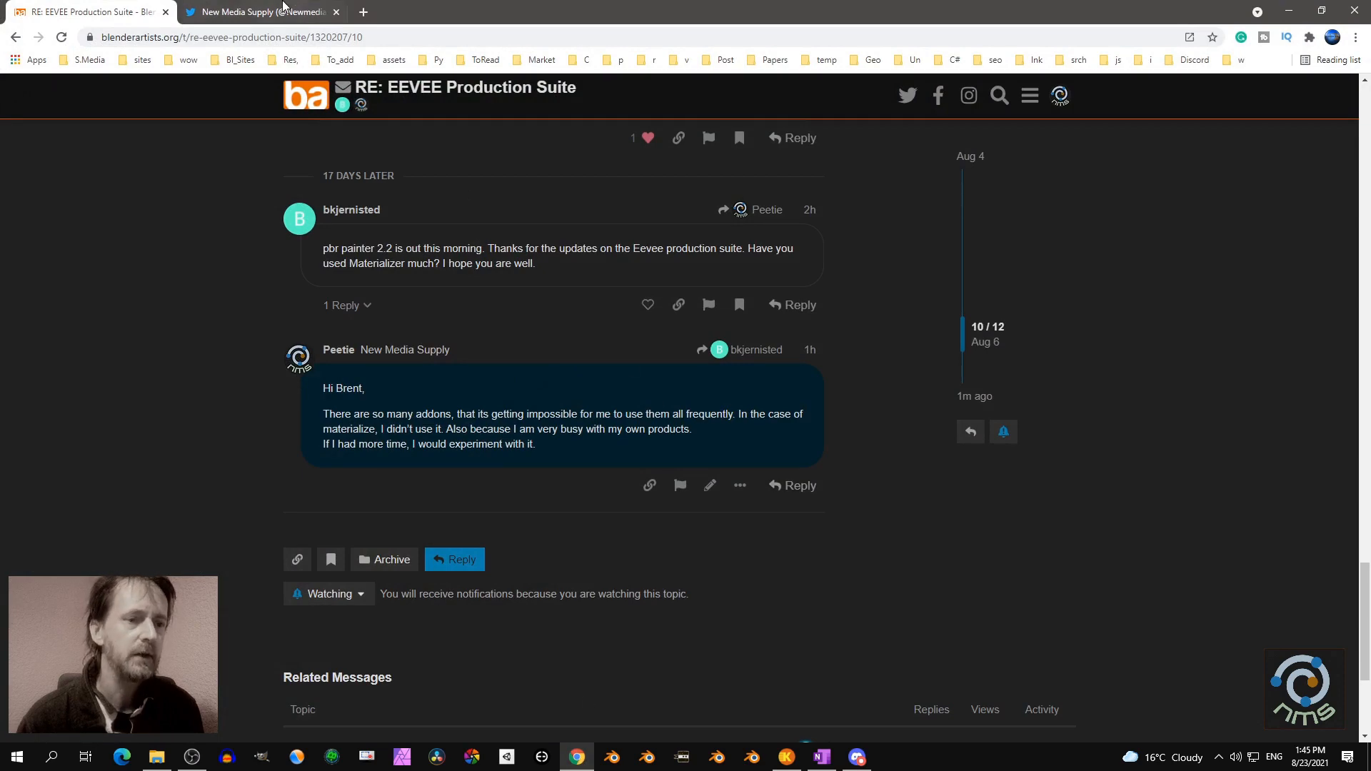
View the EEVEE Production Suite promo images on New Media Supply's Twitter, then close the viewer
{"action": "left_click", "coordinate": [260, 12]}
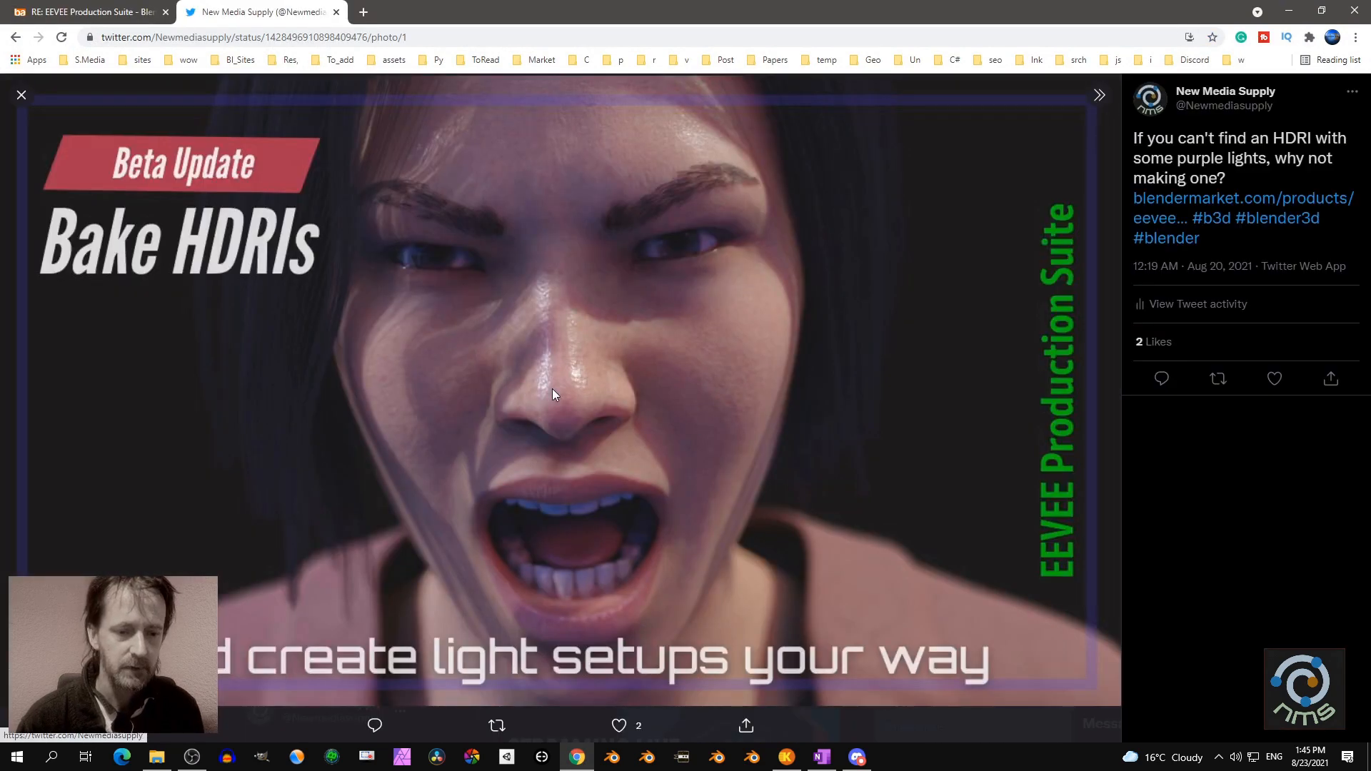
{"action": "mouse_move", "coordinate": [652, 334]}
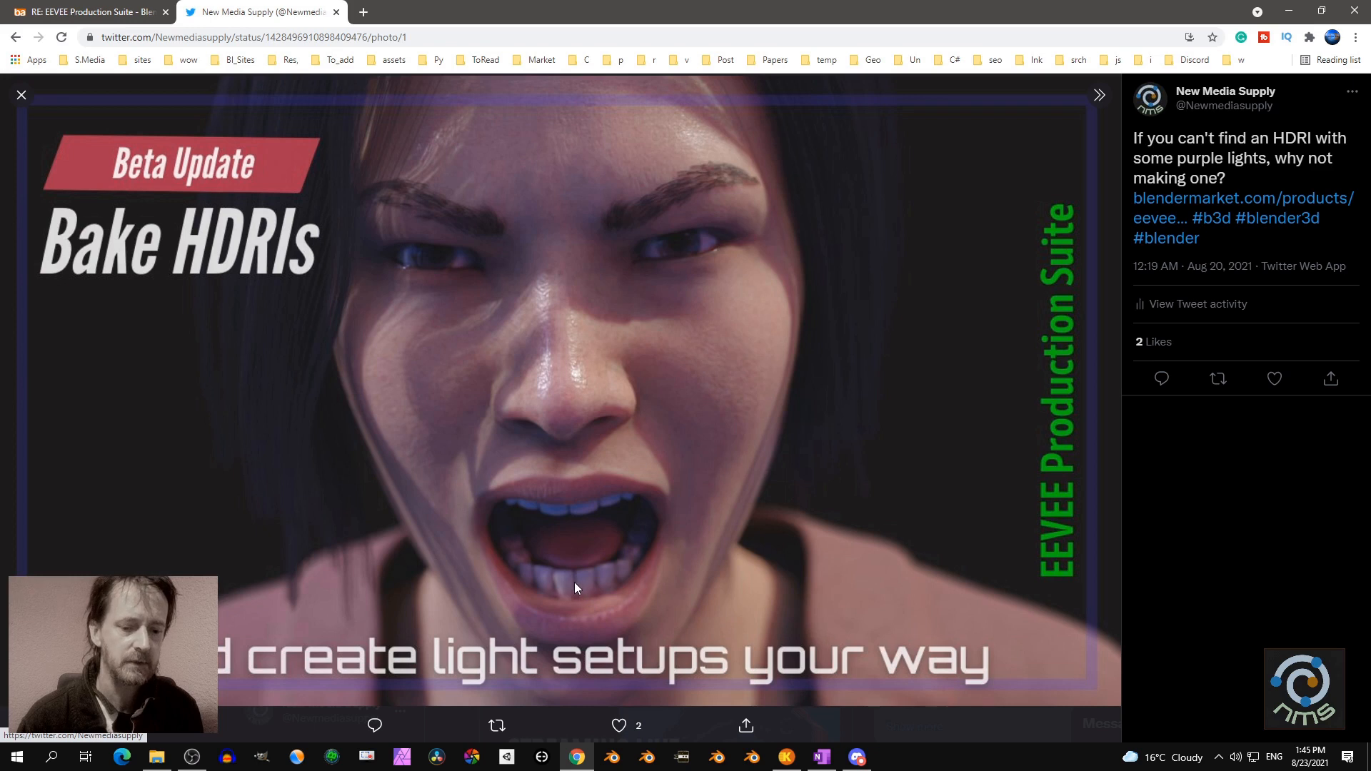
{"action": "mouse_move", "coordinate": [569, 588]}
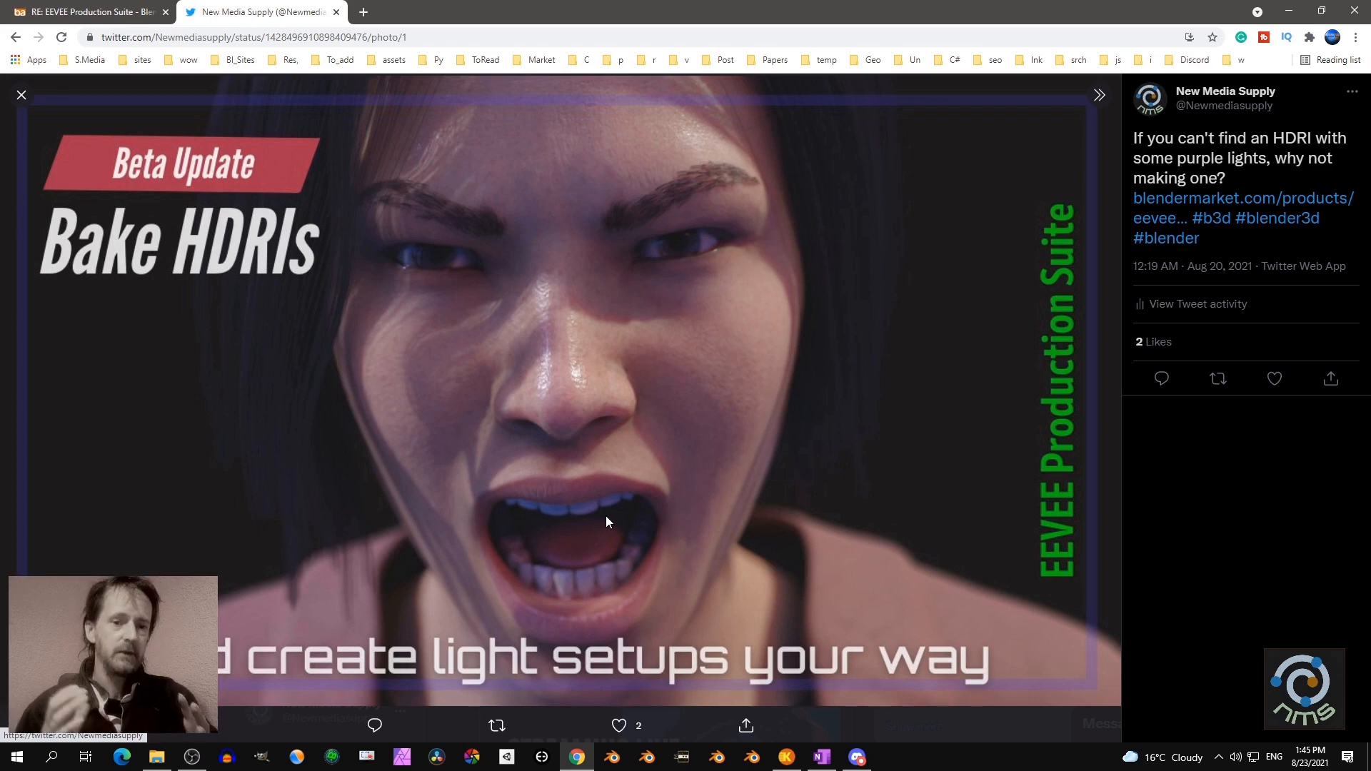
{"action": "mouse_move", "coordinate": [392, 412]}
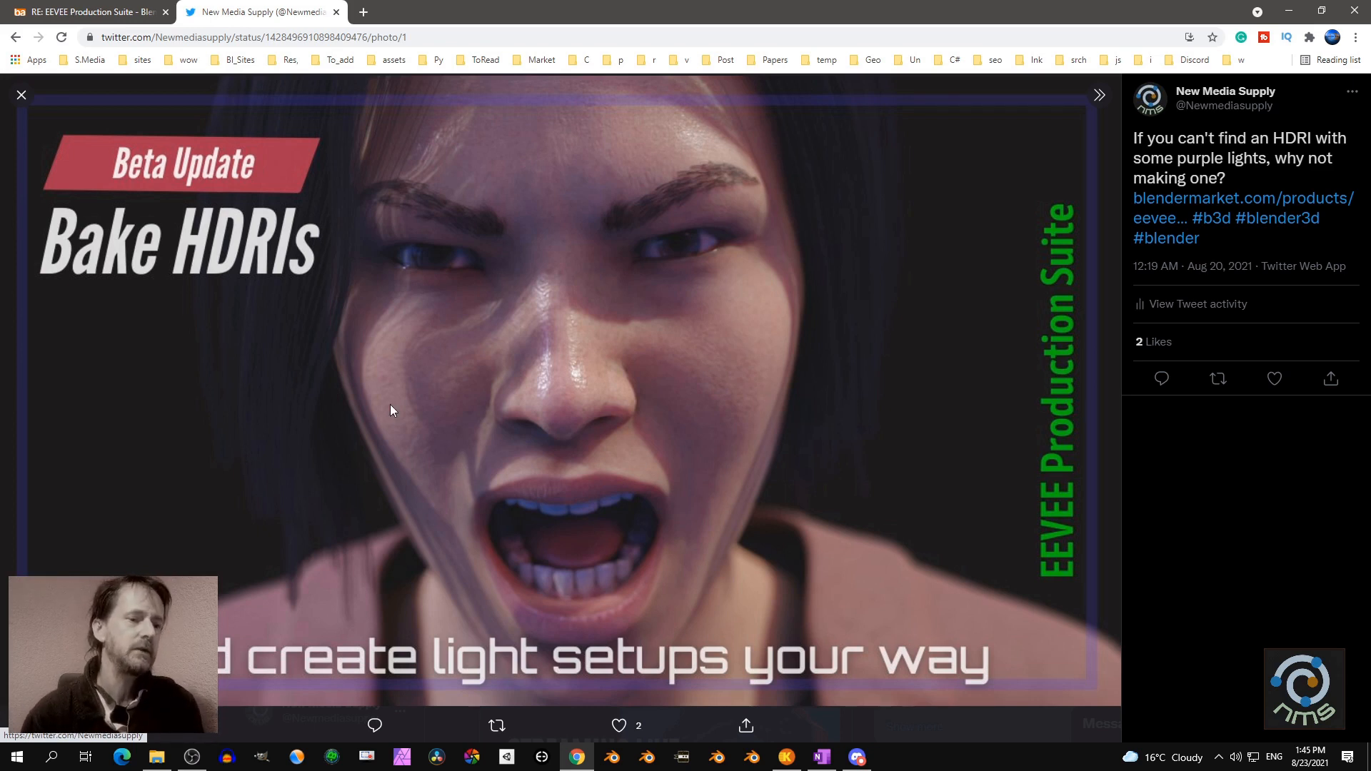
{"action": "mouse_move", "coordinate": [313, 275]}
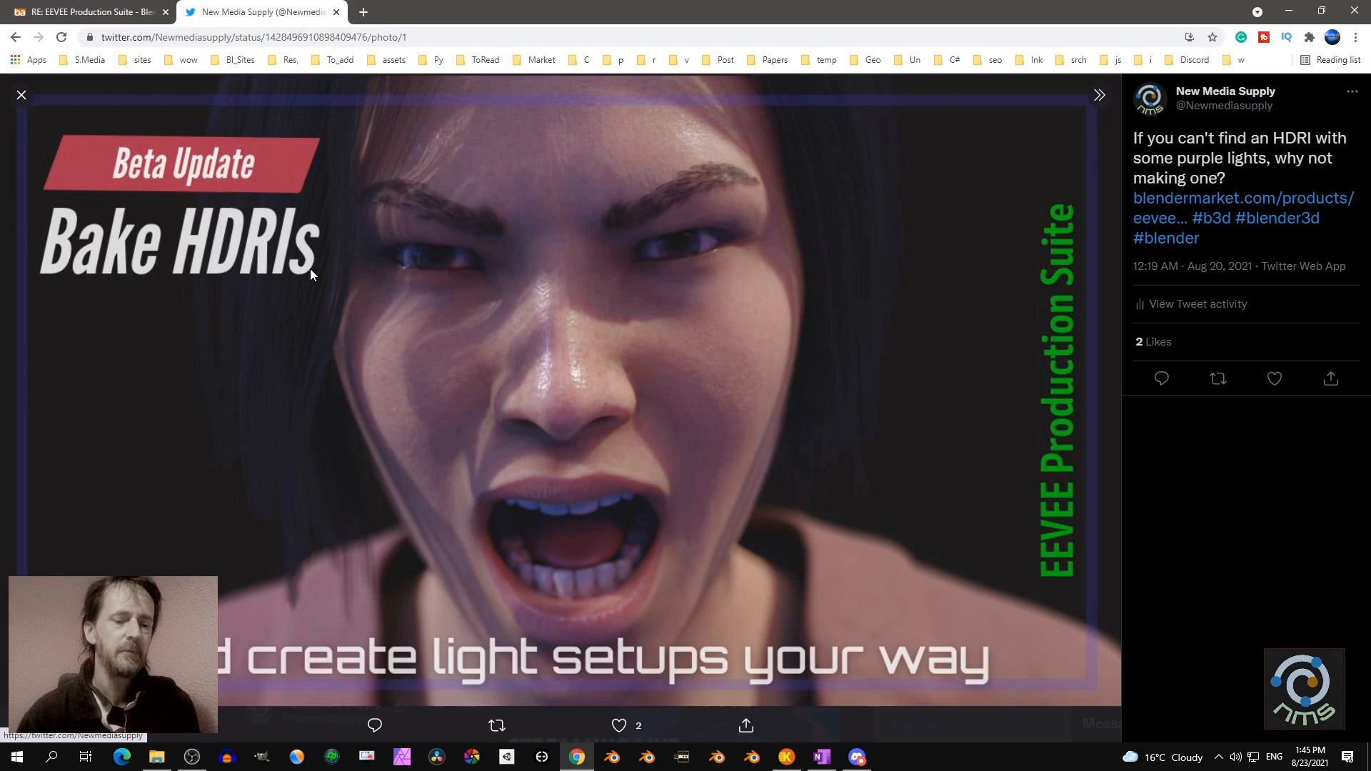
{"action": "mouse_move", "coordinate": [564, 348]}
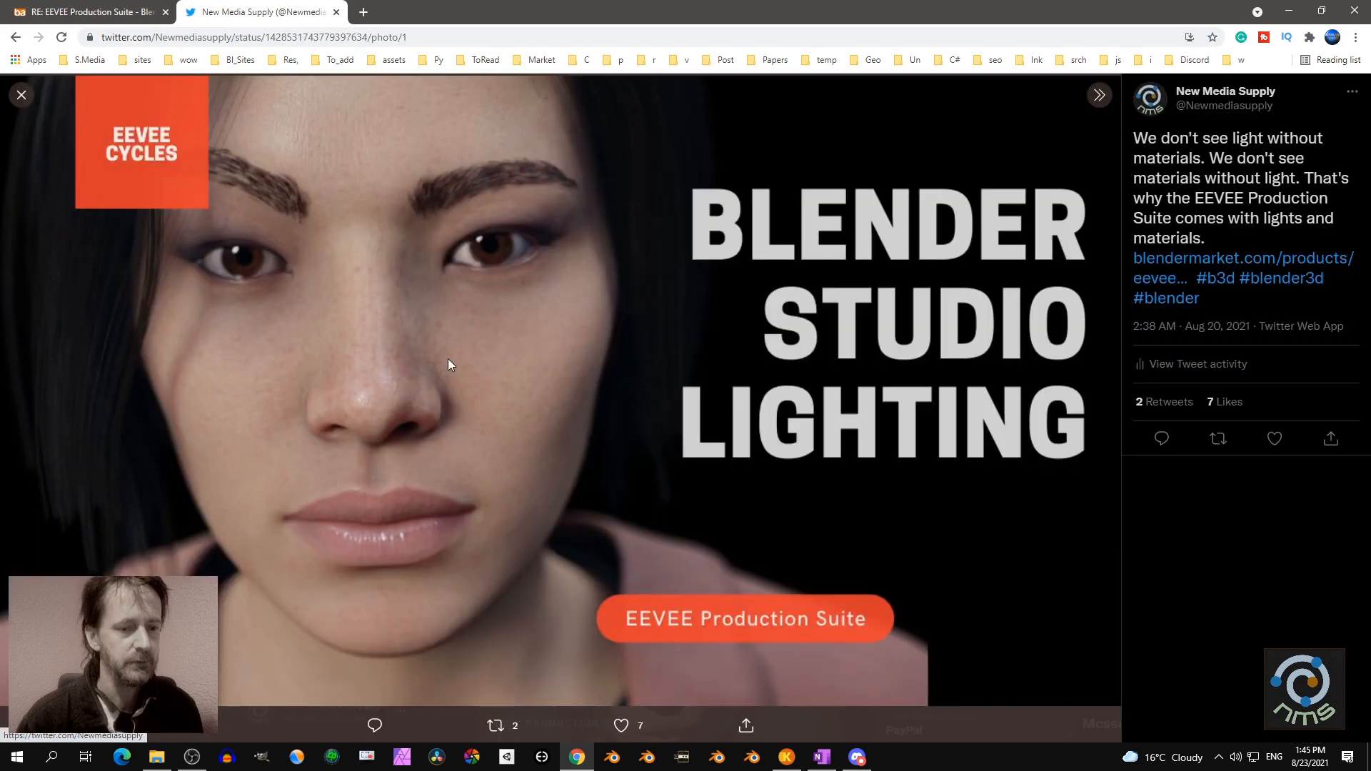
{"action": "left_click", "coordinate": [22, 94]}
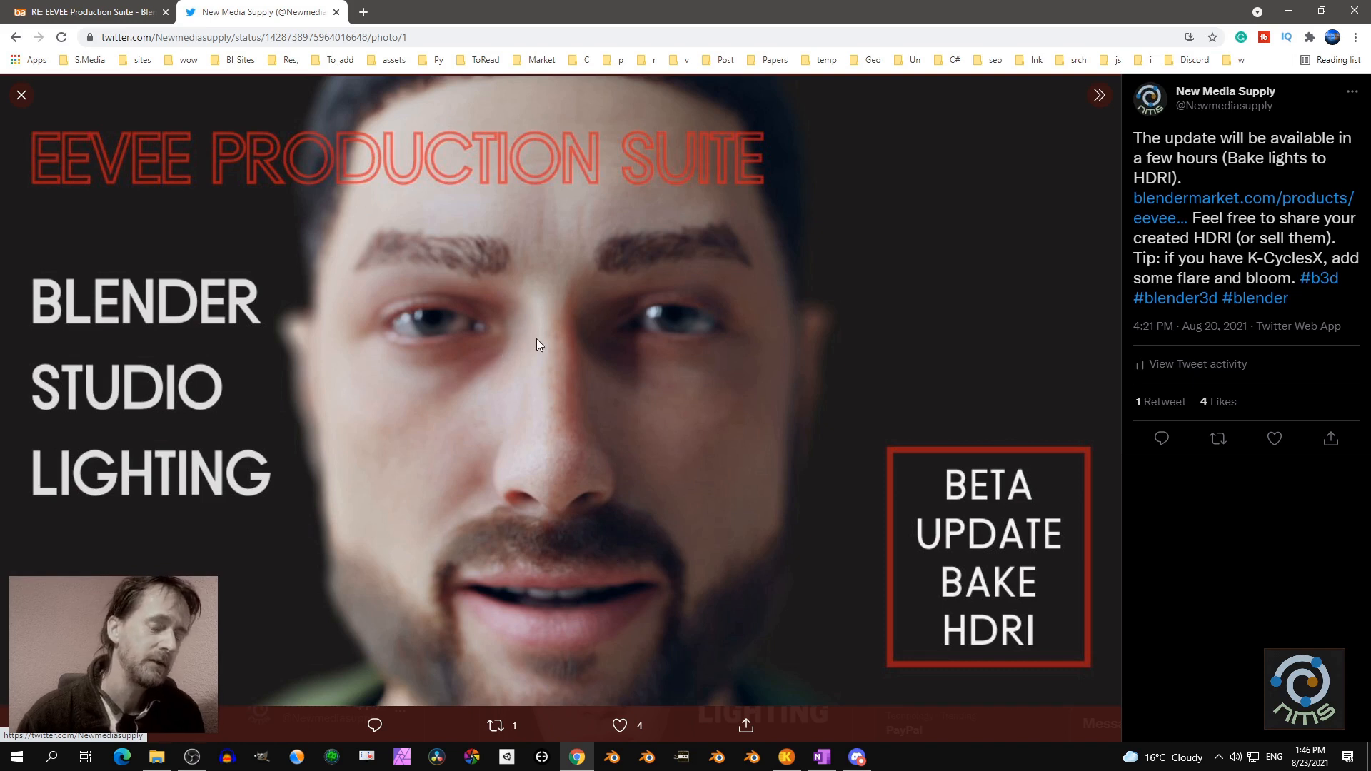
{"action": "mouse_move", "coordinate": [747, 383]}
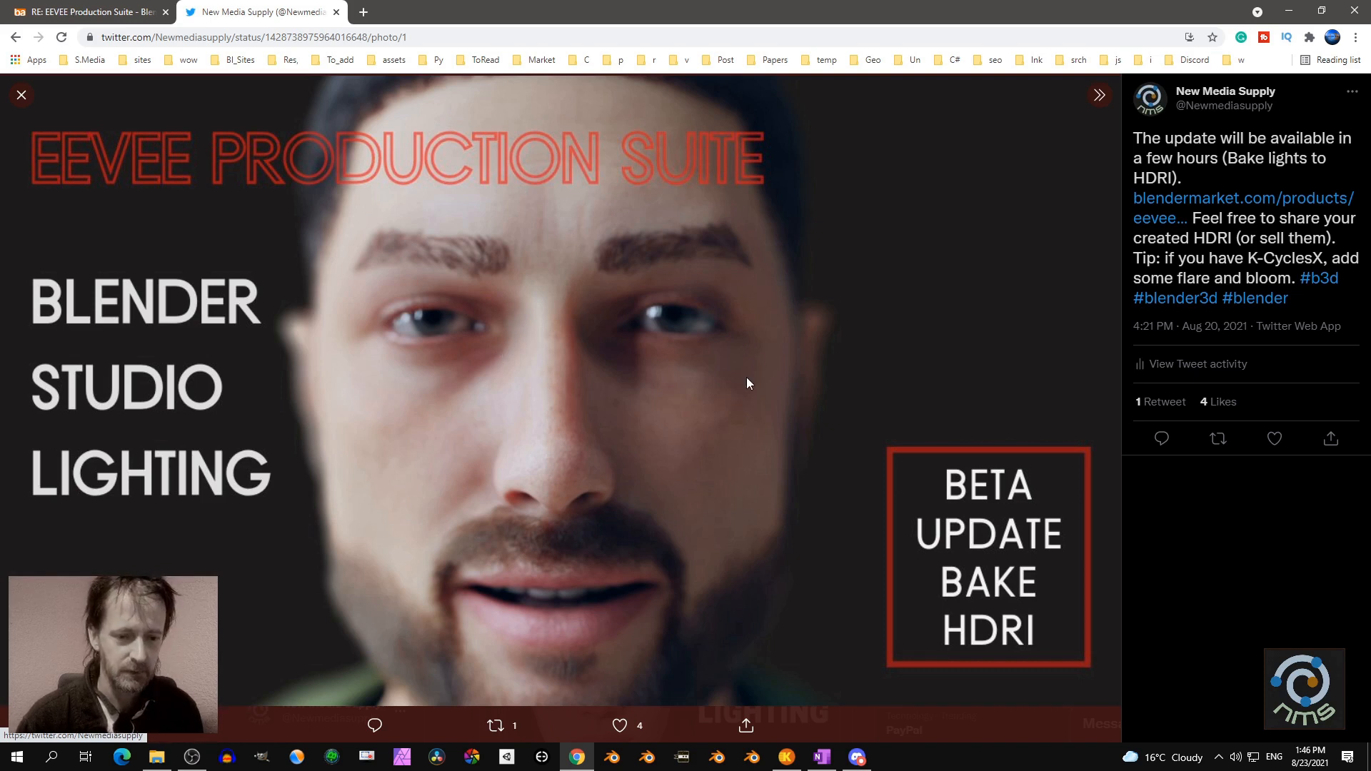
{"action": "mouse_move", "coordinate": [558, 414]}
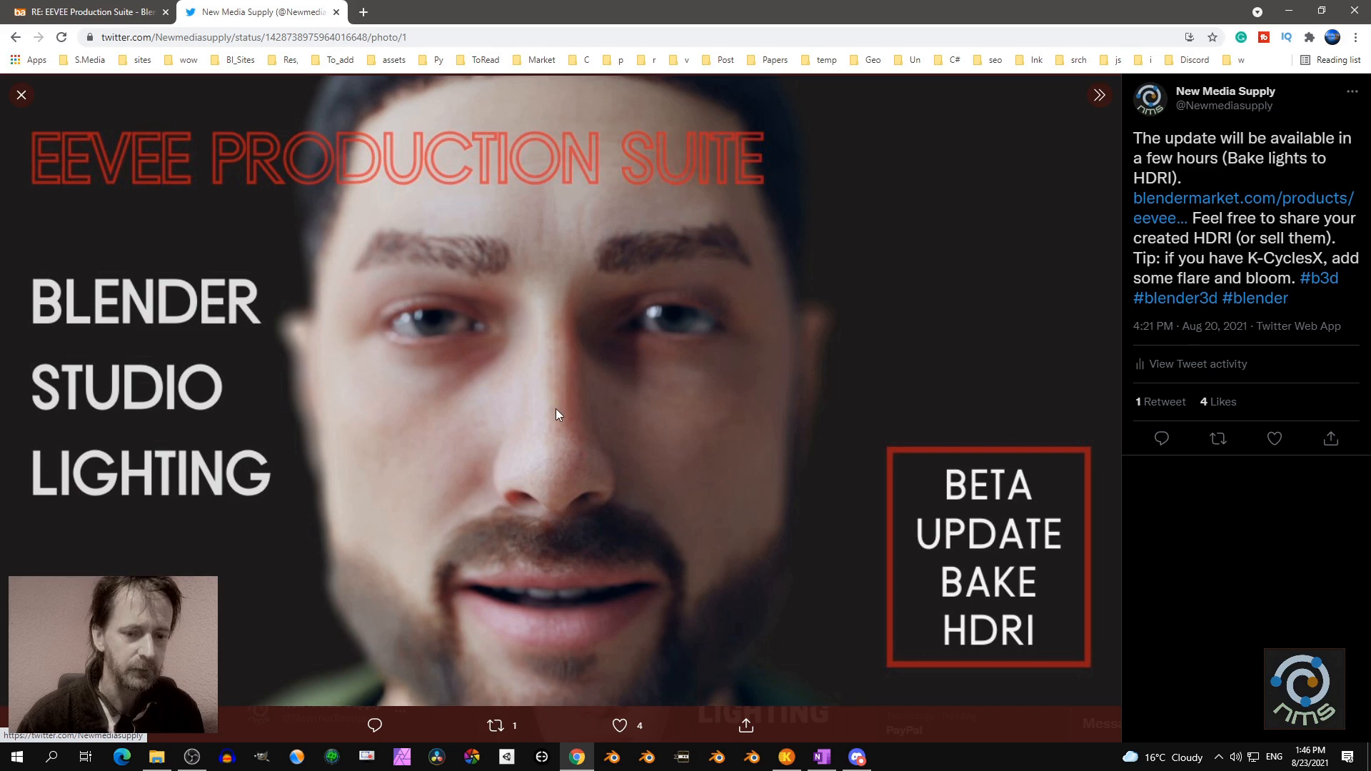
{"action": "mouse_move", "coordinate": [636, 387]}
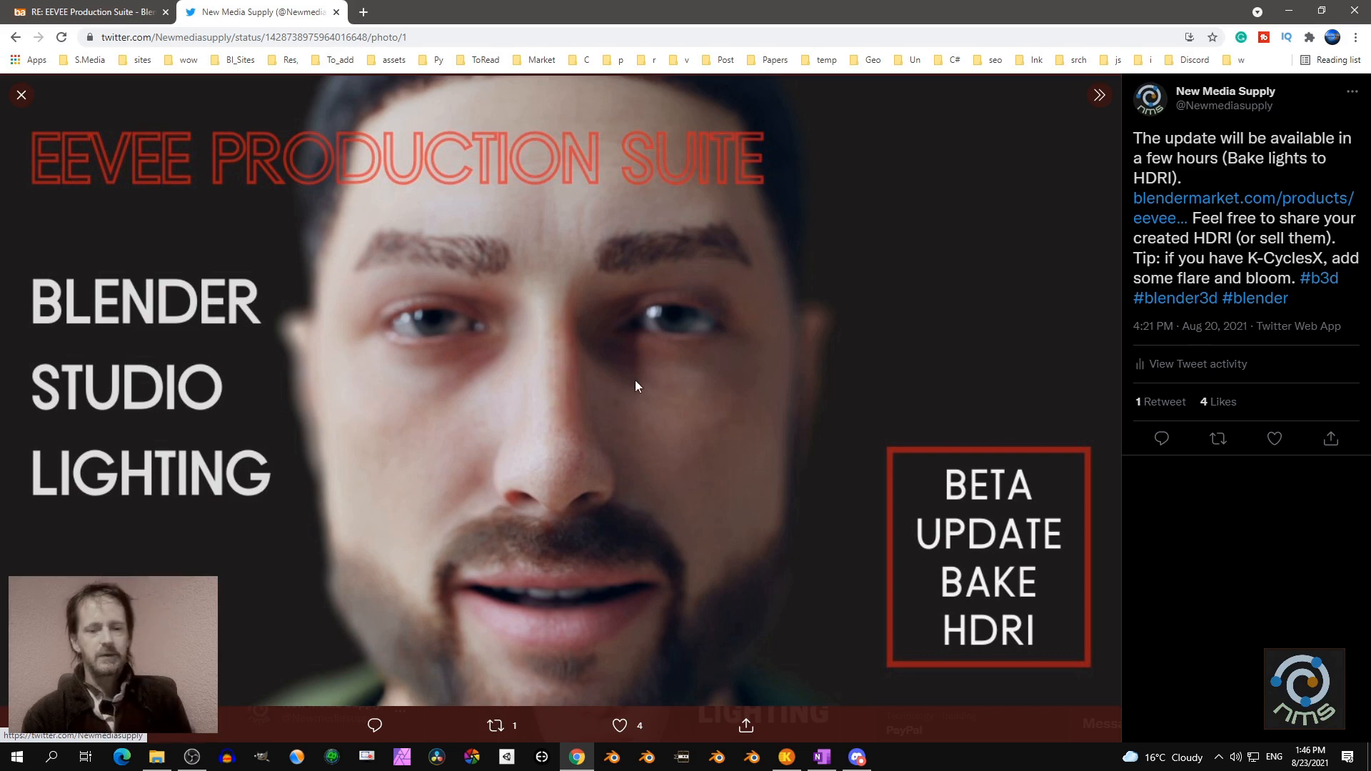
{"action": "left_click", "coordinate": [21, 94]}
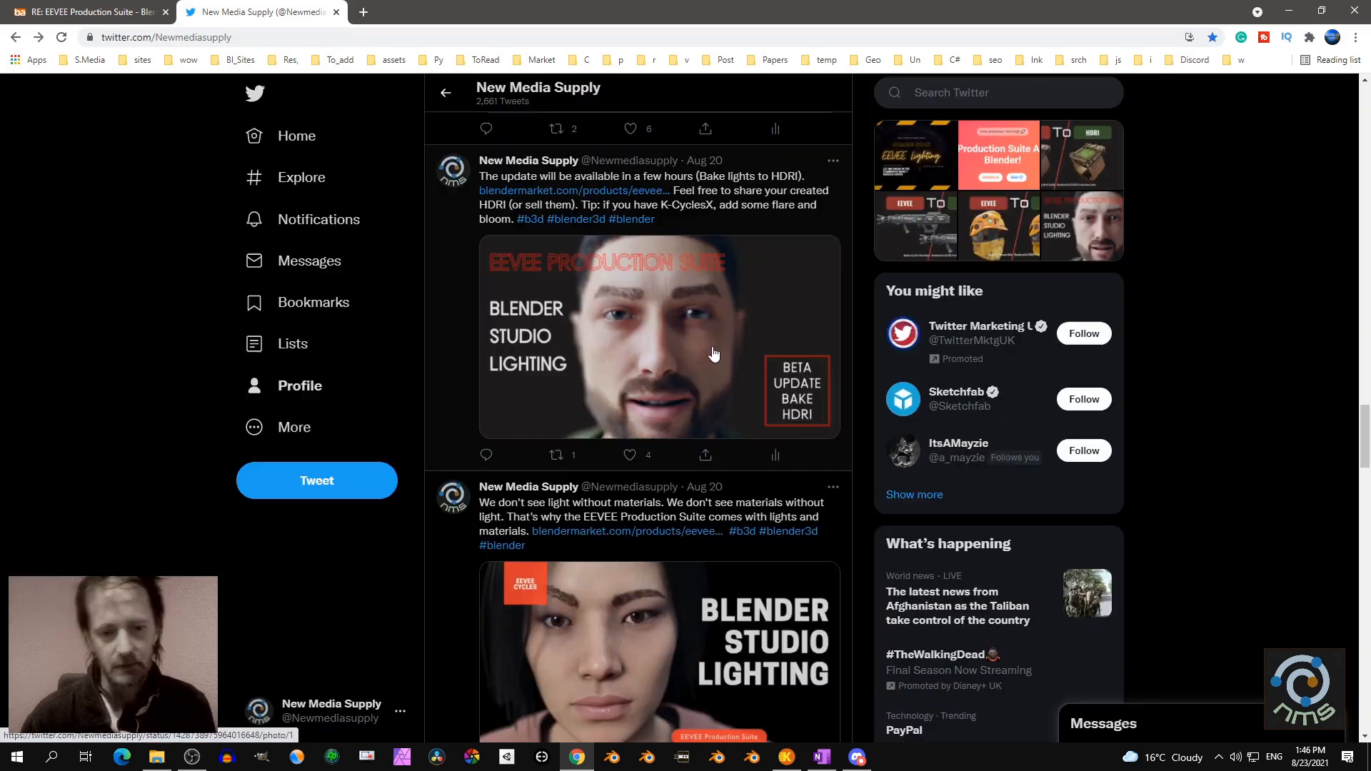
{"action": "mouse_move", "coordinate": [666, 341]}
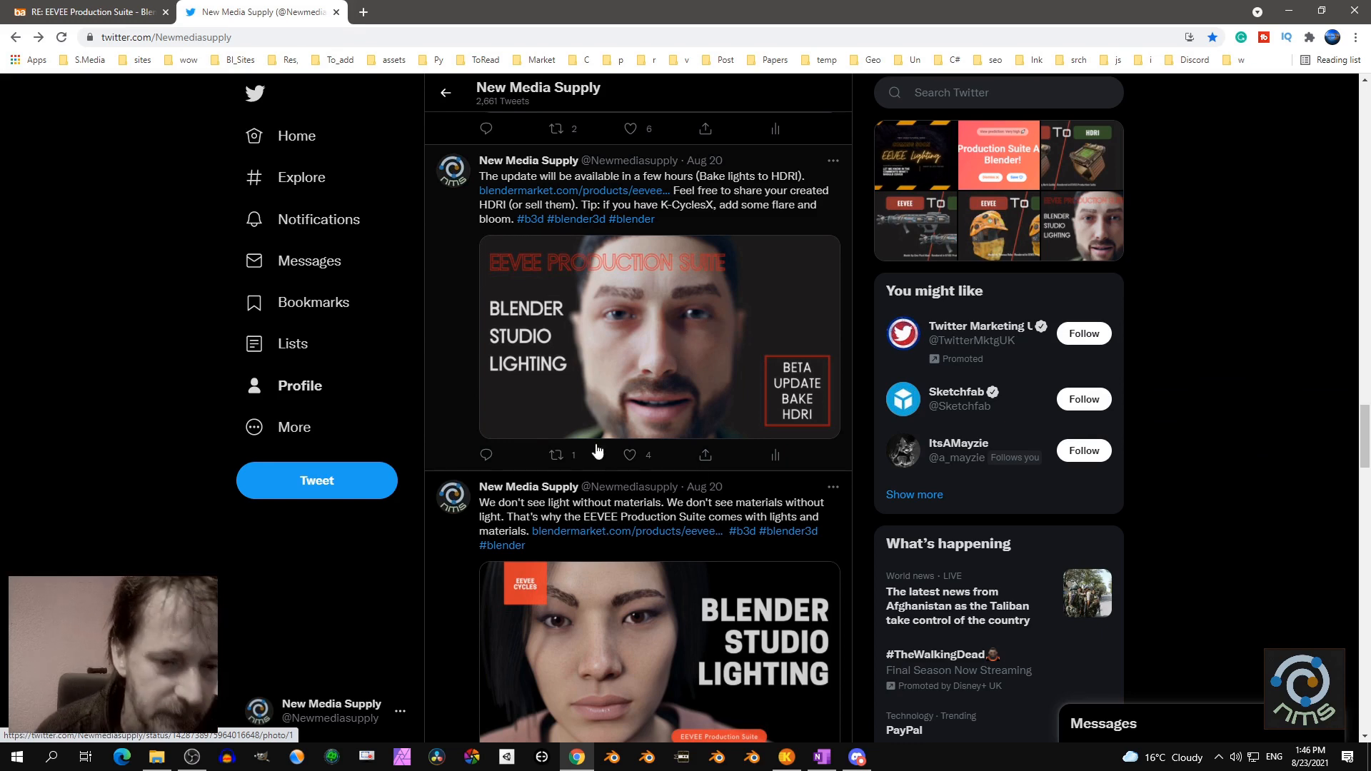
Scroll further down the New Media Supply timeline
{"action": "scroll", "scroll_direction": "down", "scroll_amount": 3}
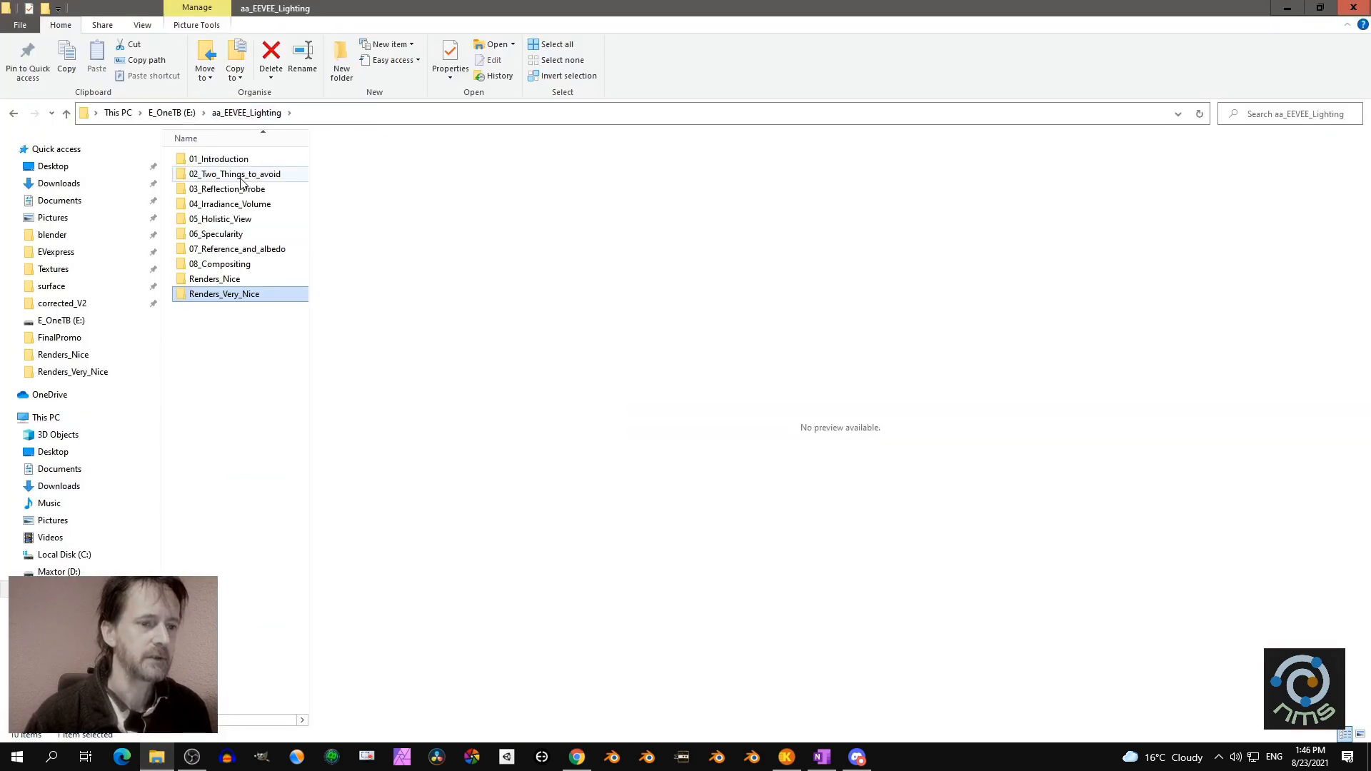
{"action": "mouse_move", "coordinate": [234, 180]}
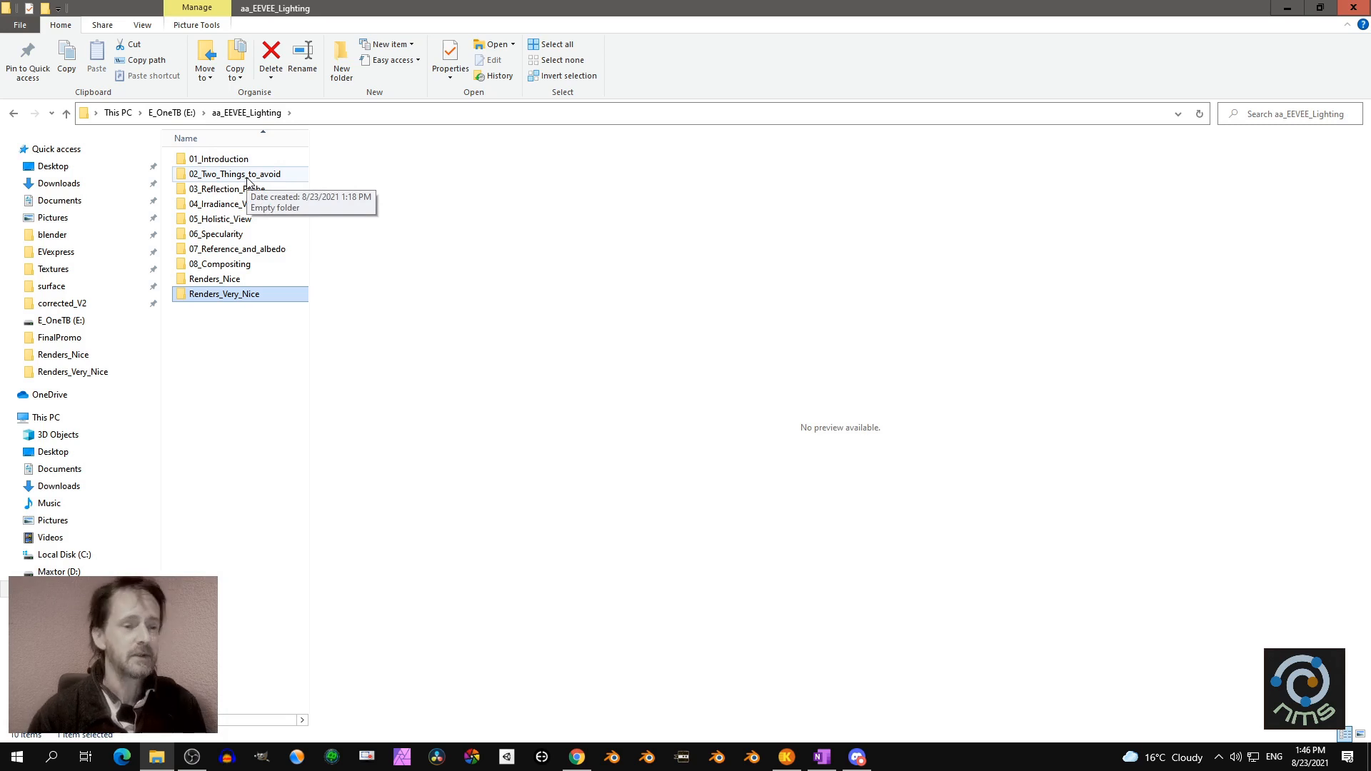
{"action": "mouse_move", "coordinate": [255, 190]}
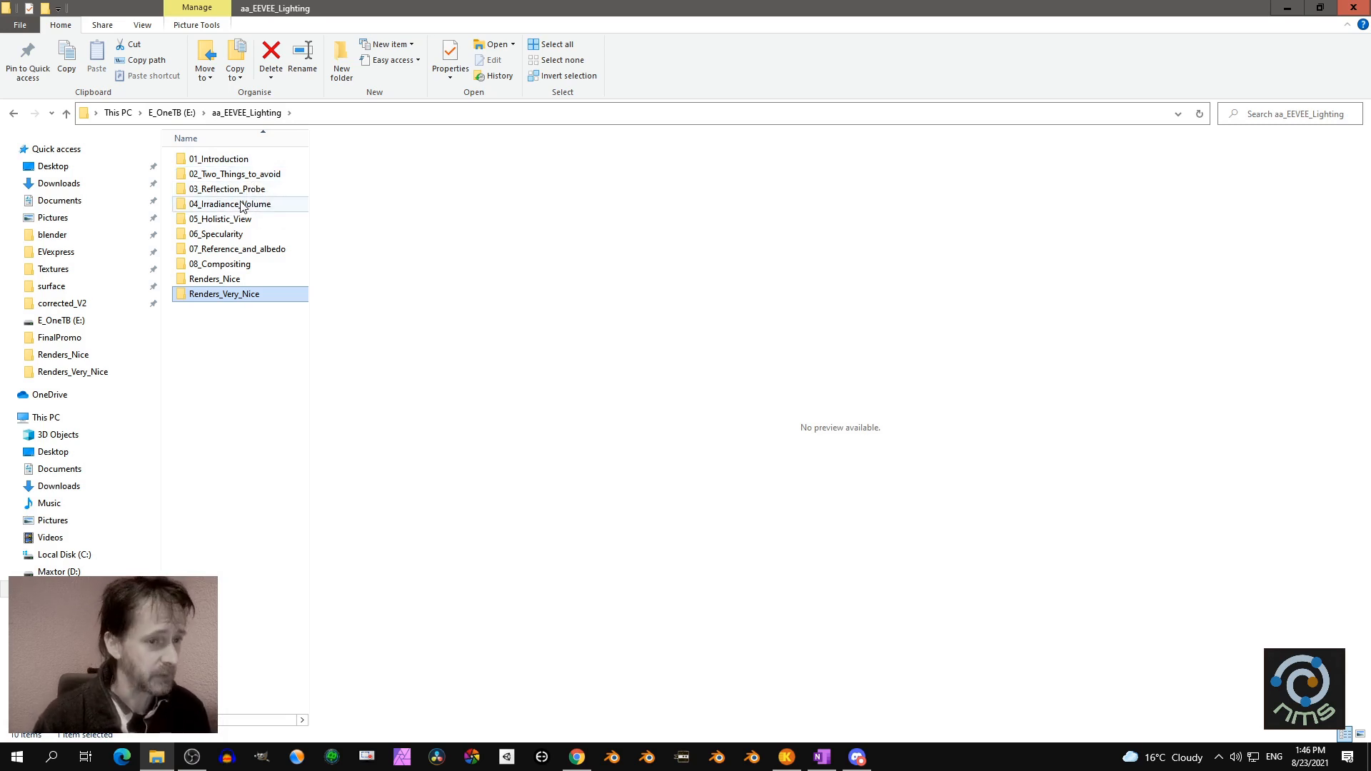
{"action": "mouse_move", "coordinate": [251, 220]}
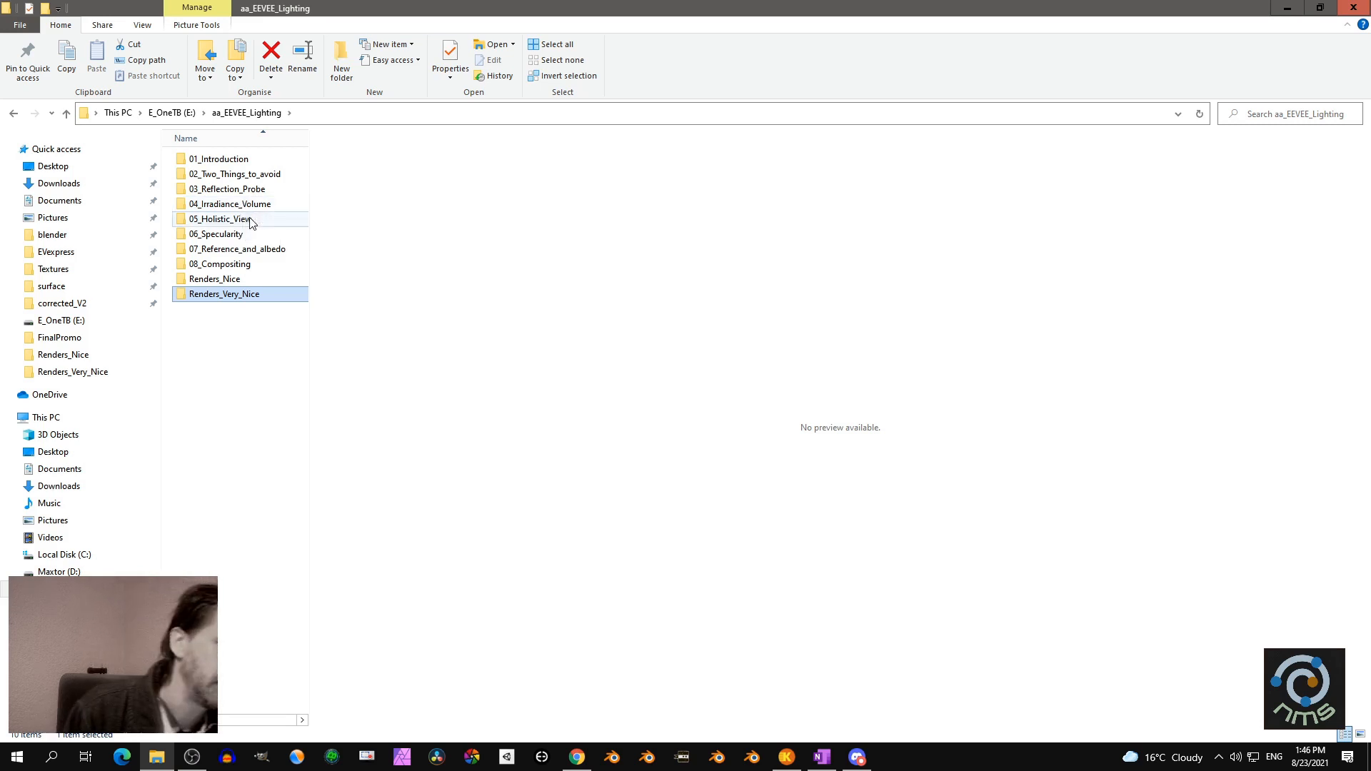
{"action": "mouse_move", "coordinate": [244, 218]}
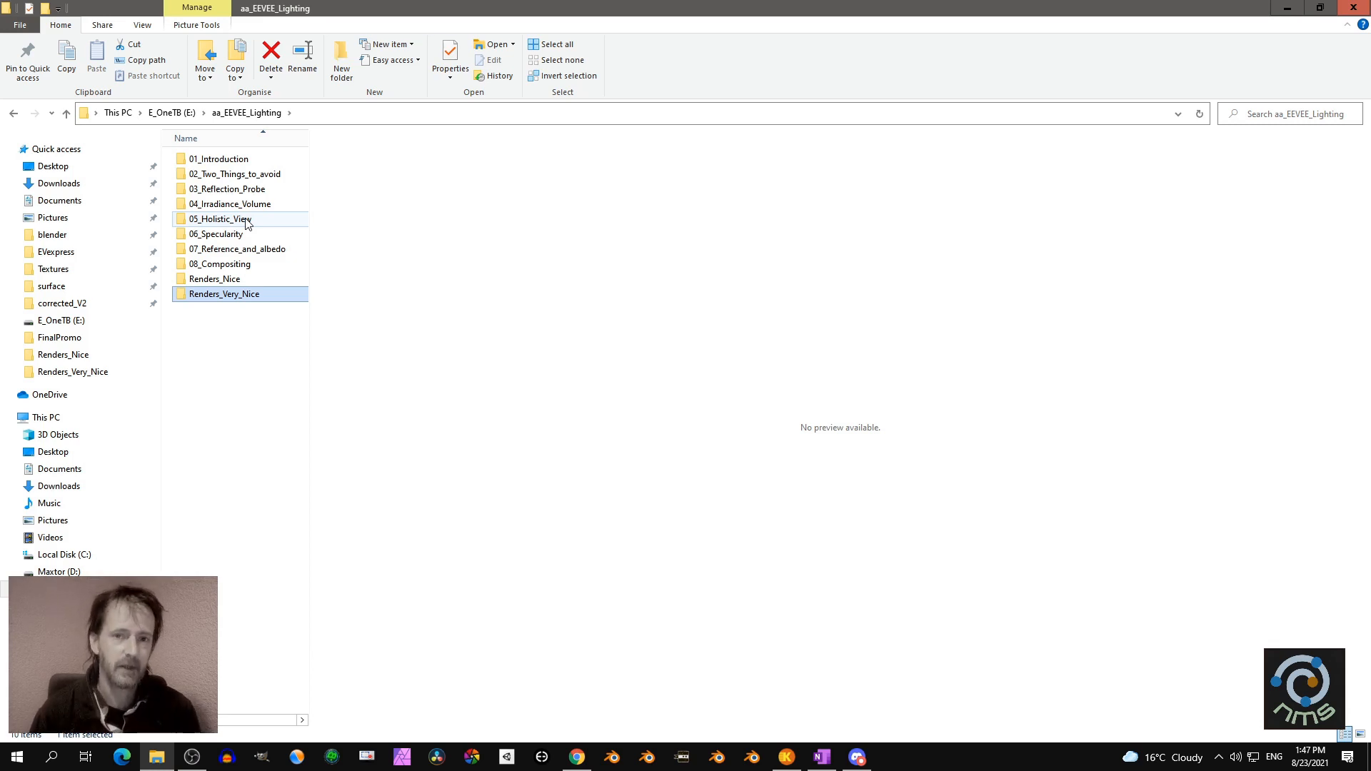
{"action": "left_click", "coordinate": [216, 233]}
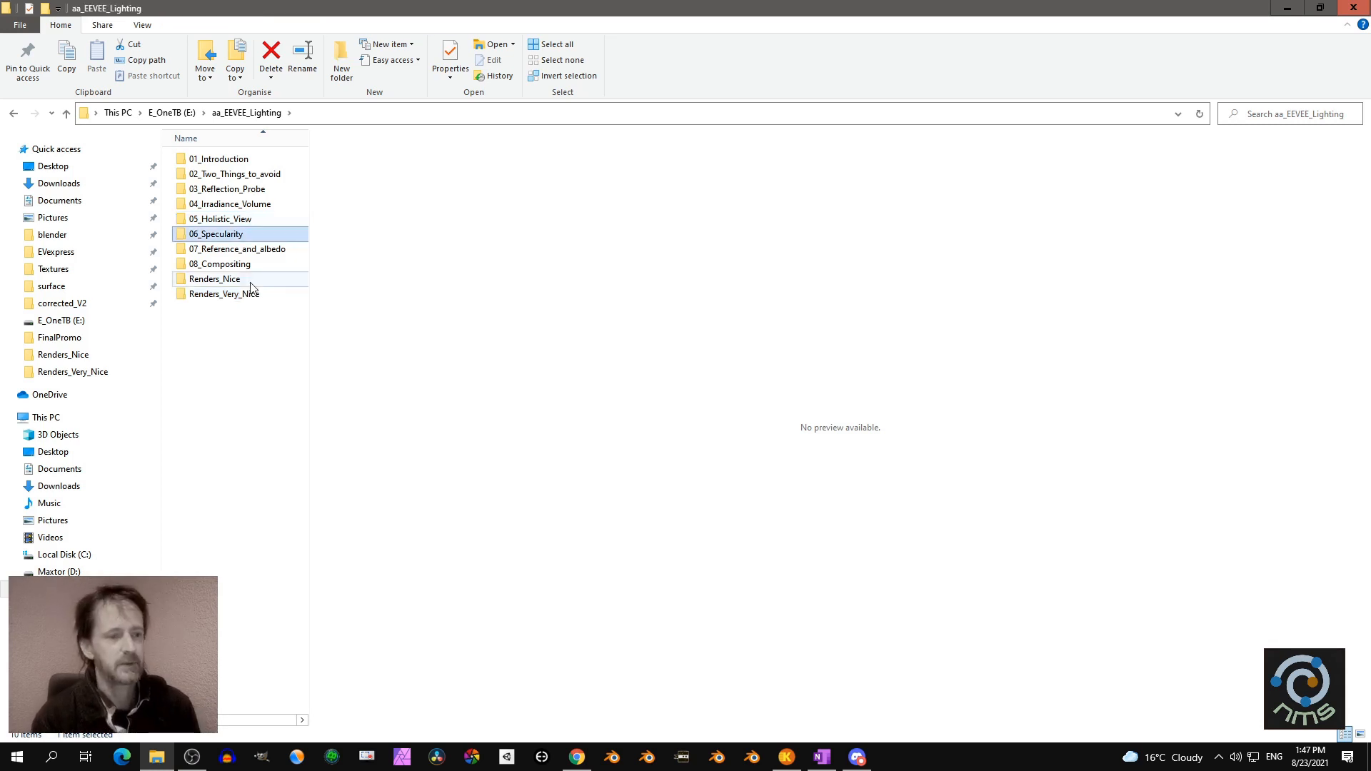
{"action": "left_click", "coordinate": [237, 248]}
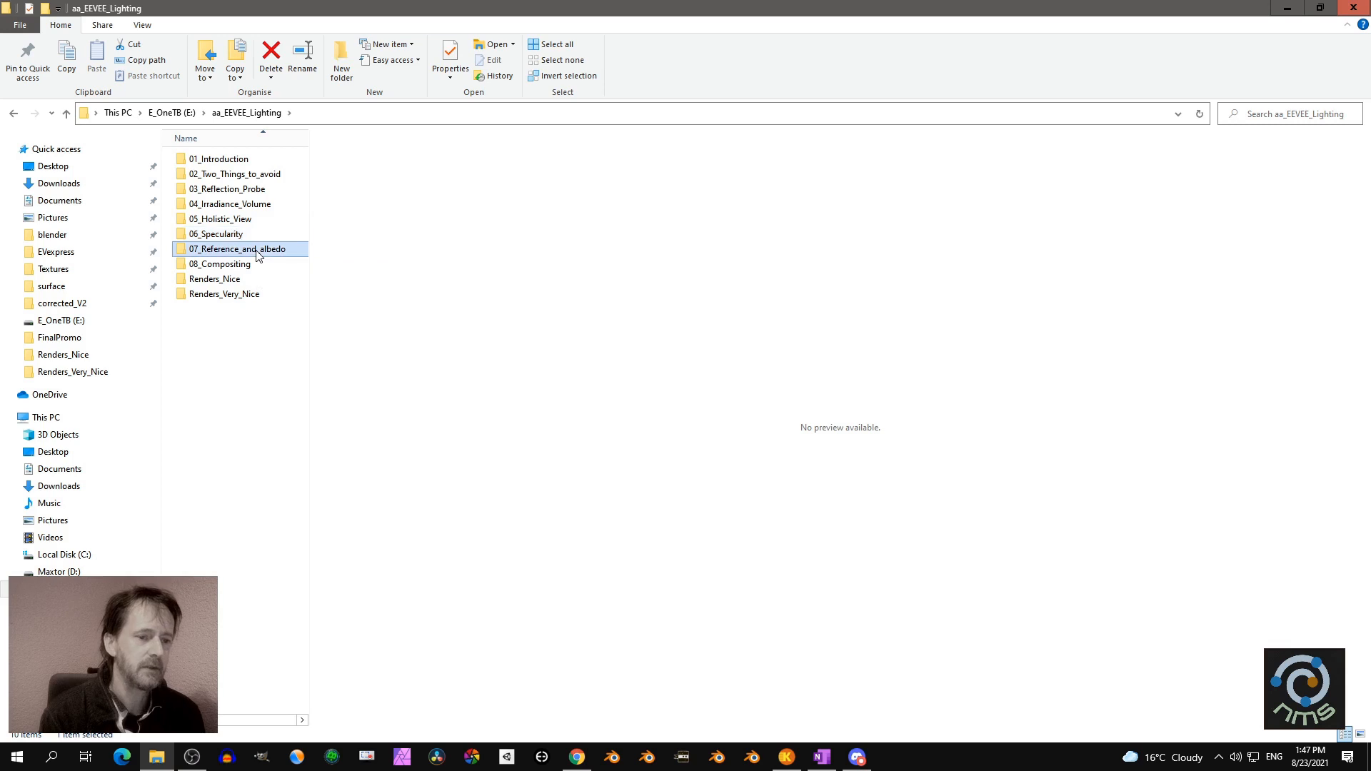
{"action": "mouse_move", "coordinate": [255, 253]}
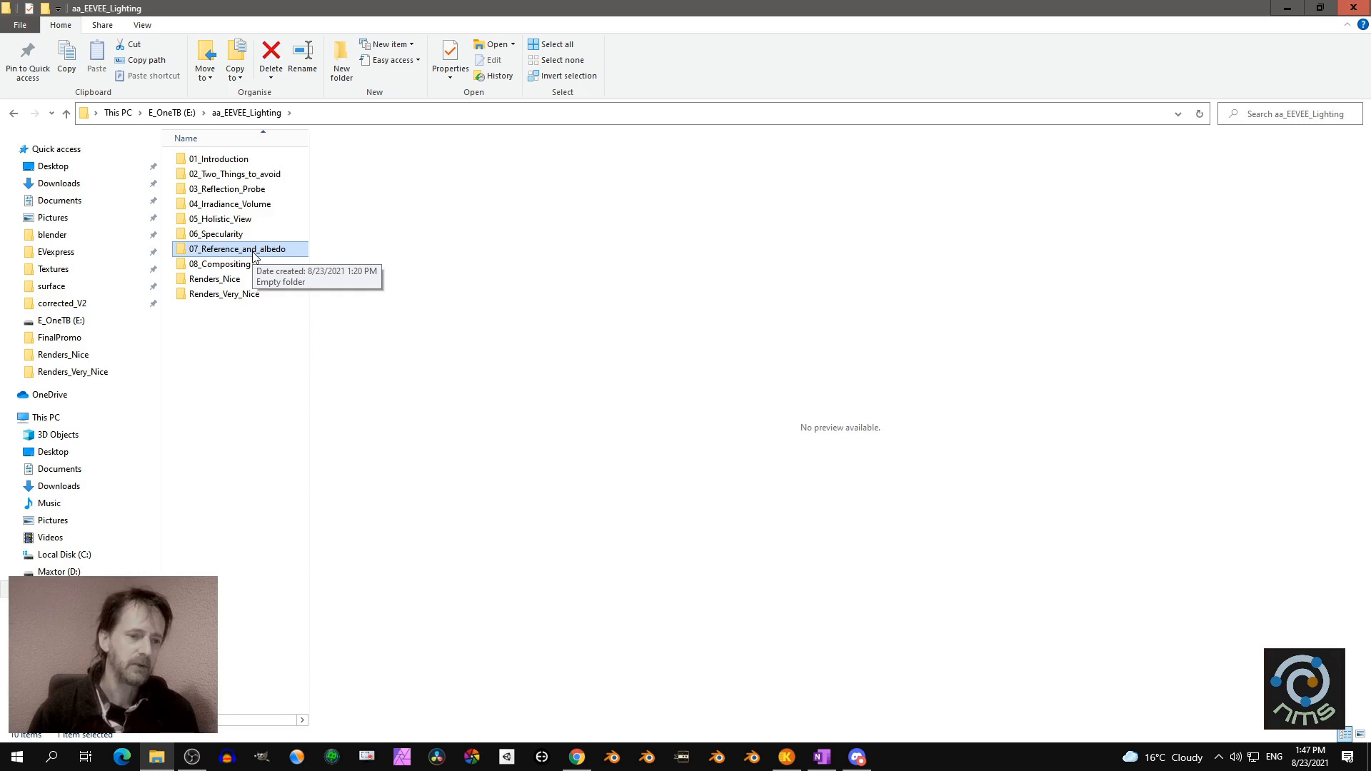
{"action": "left_click", "coordinate": [220, 263]}
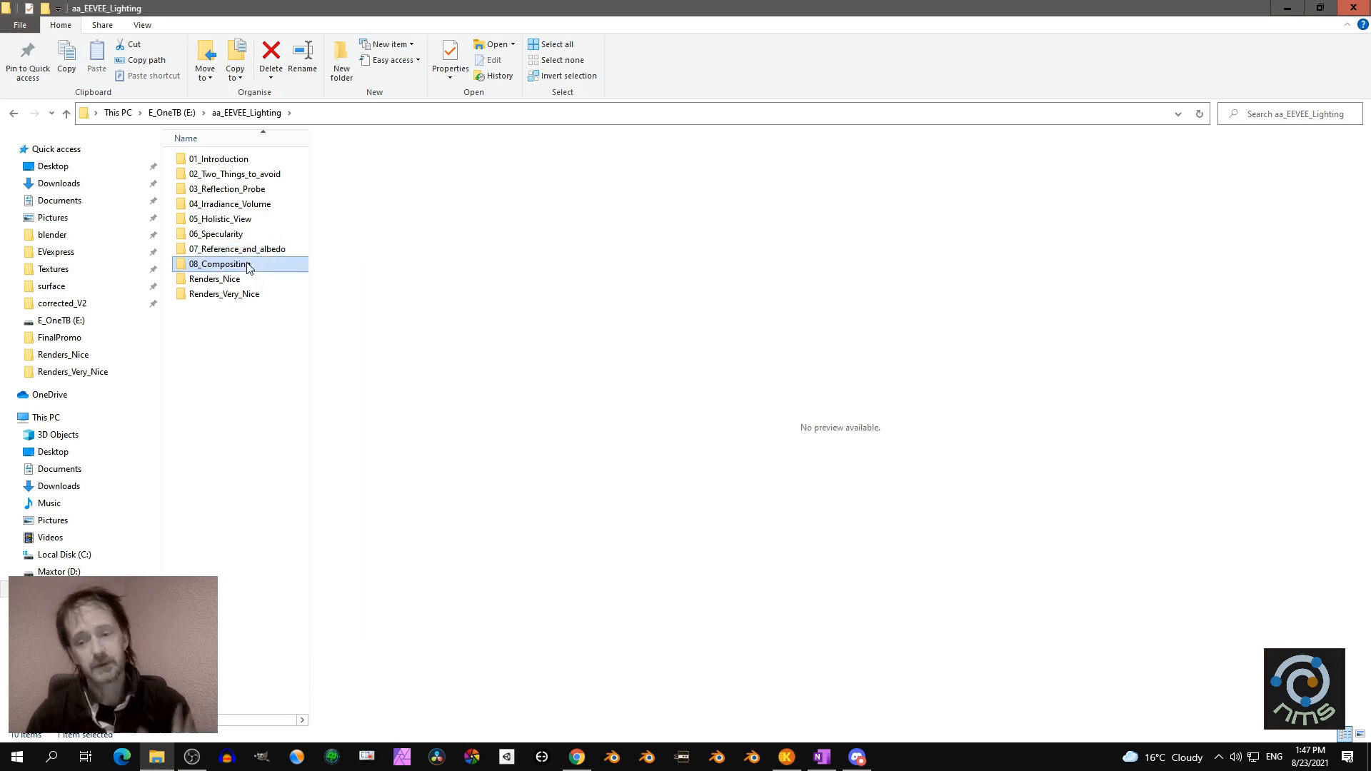